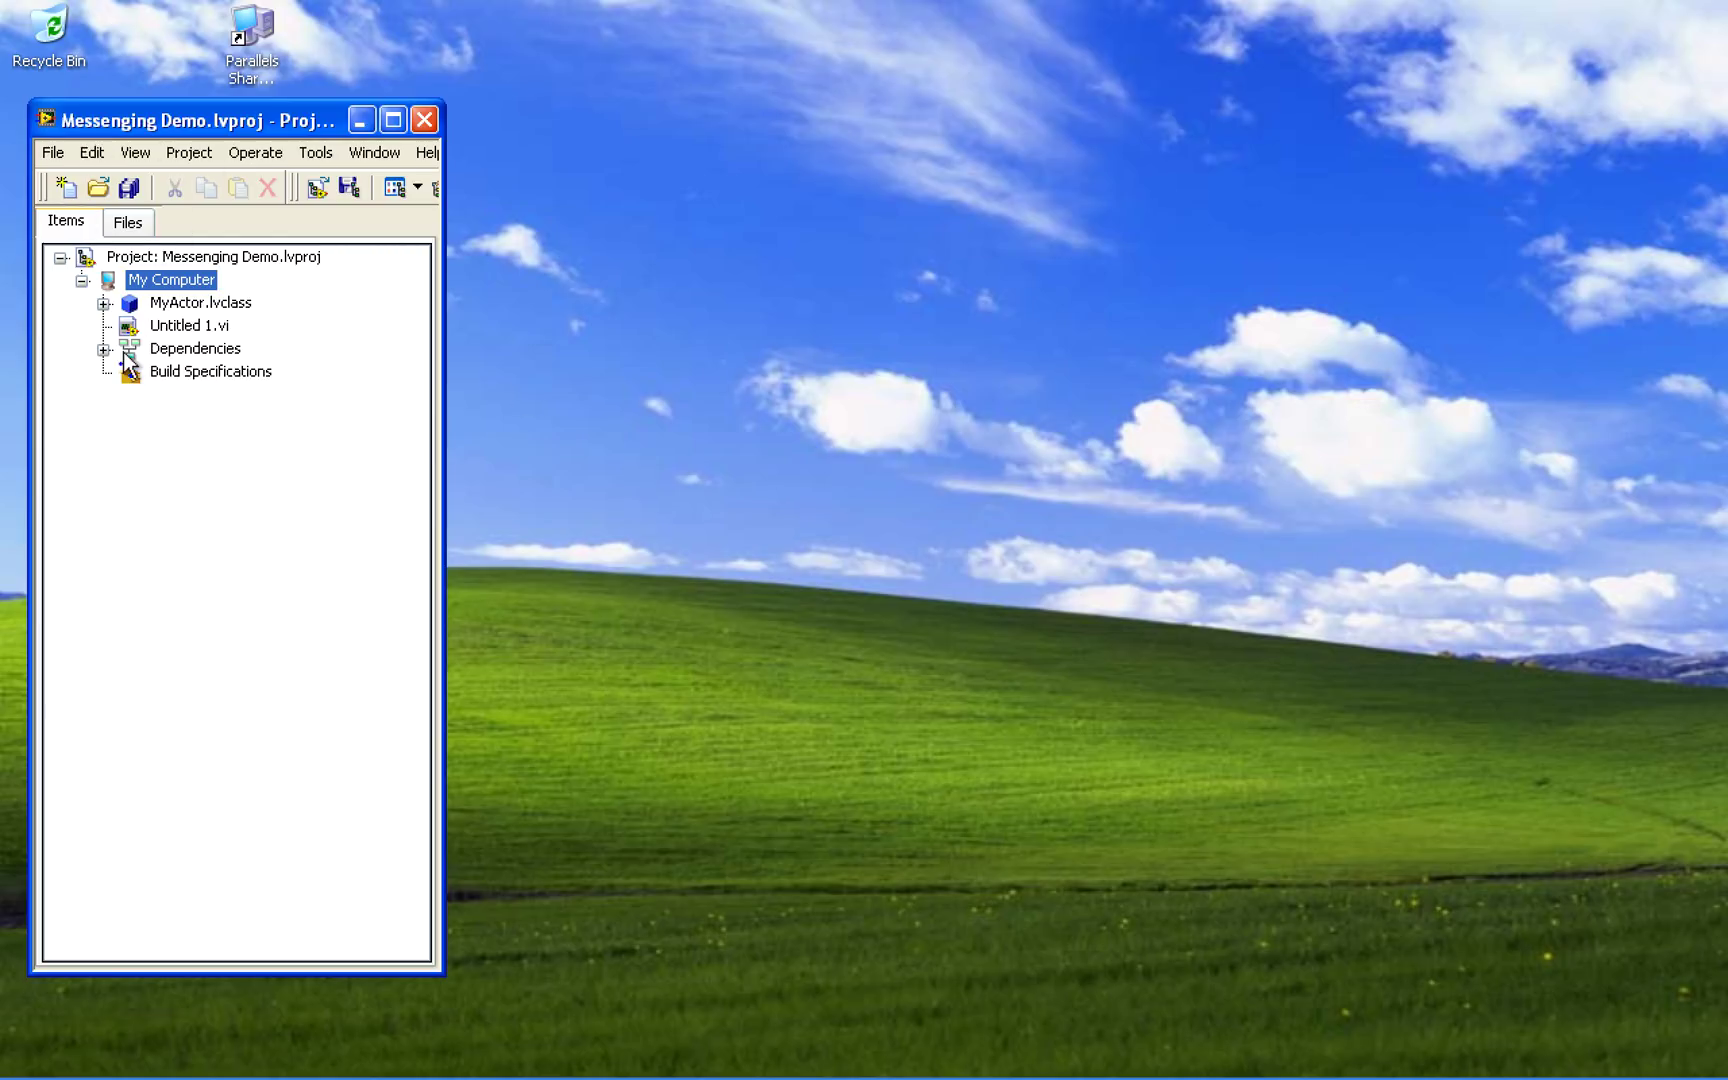
Open Untitled 1.vi from the Messenging Demo project to view its launcher diagram
{"action": "left_click", "coordinate": [188, 325]}
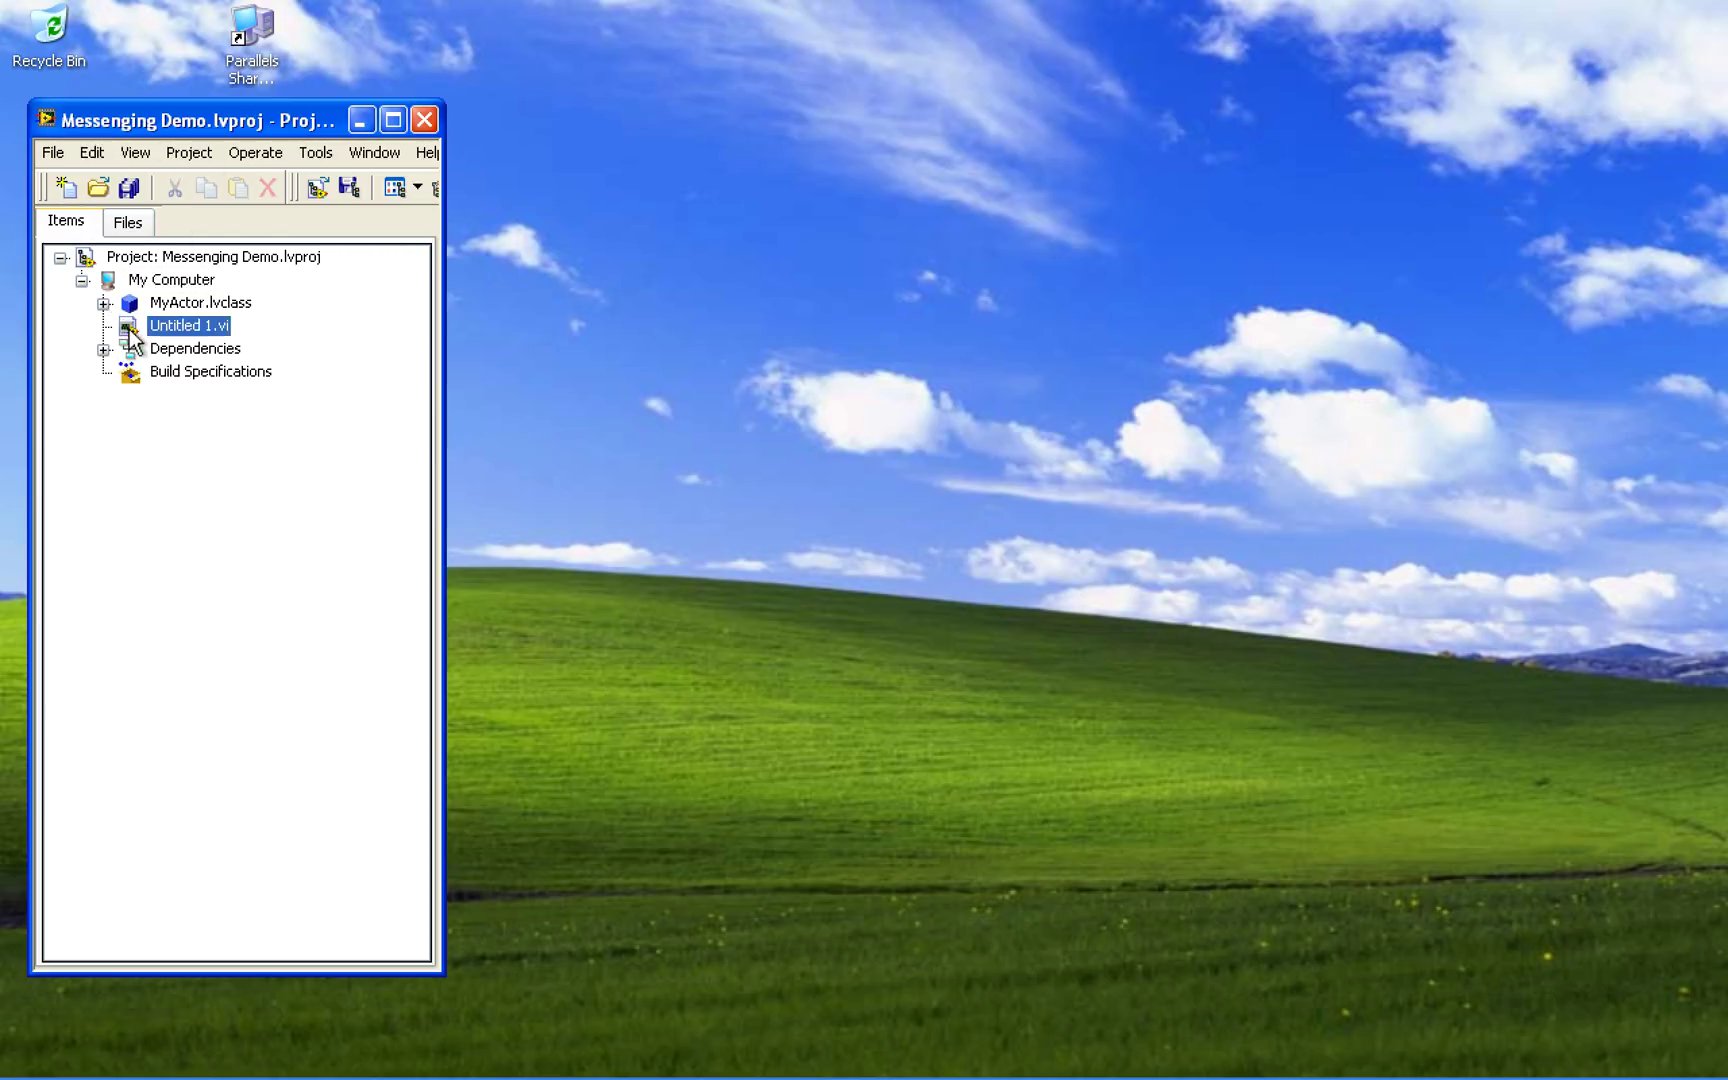
{"action": "double_click", "coordinate": [188, 325]}
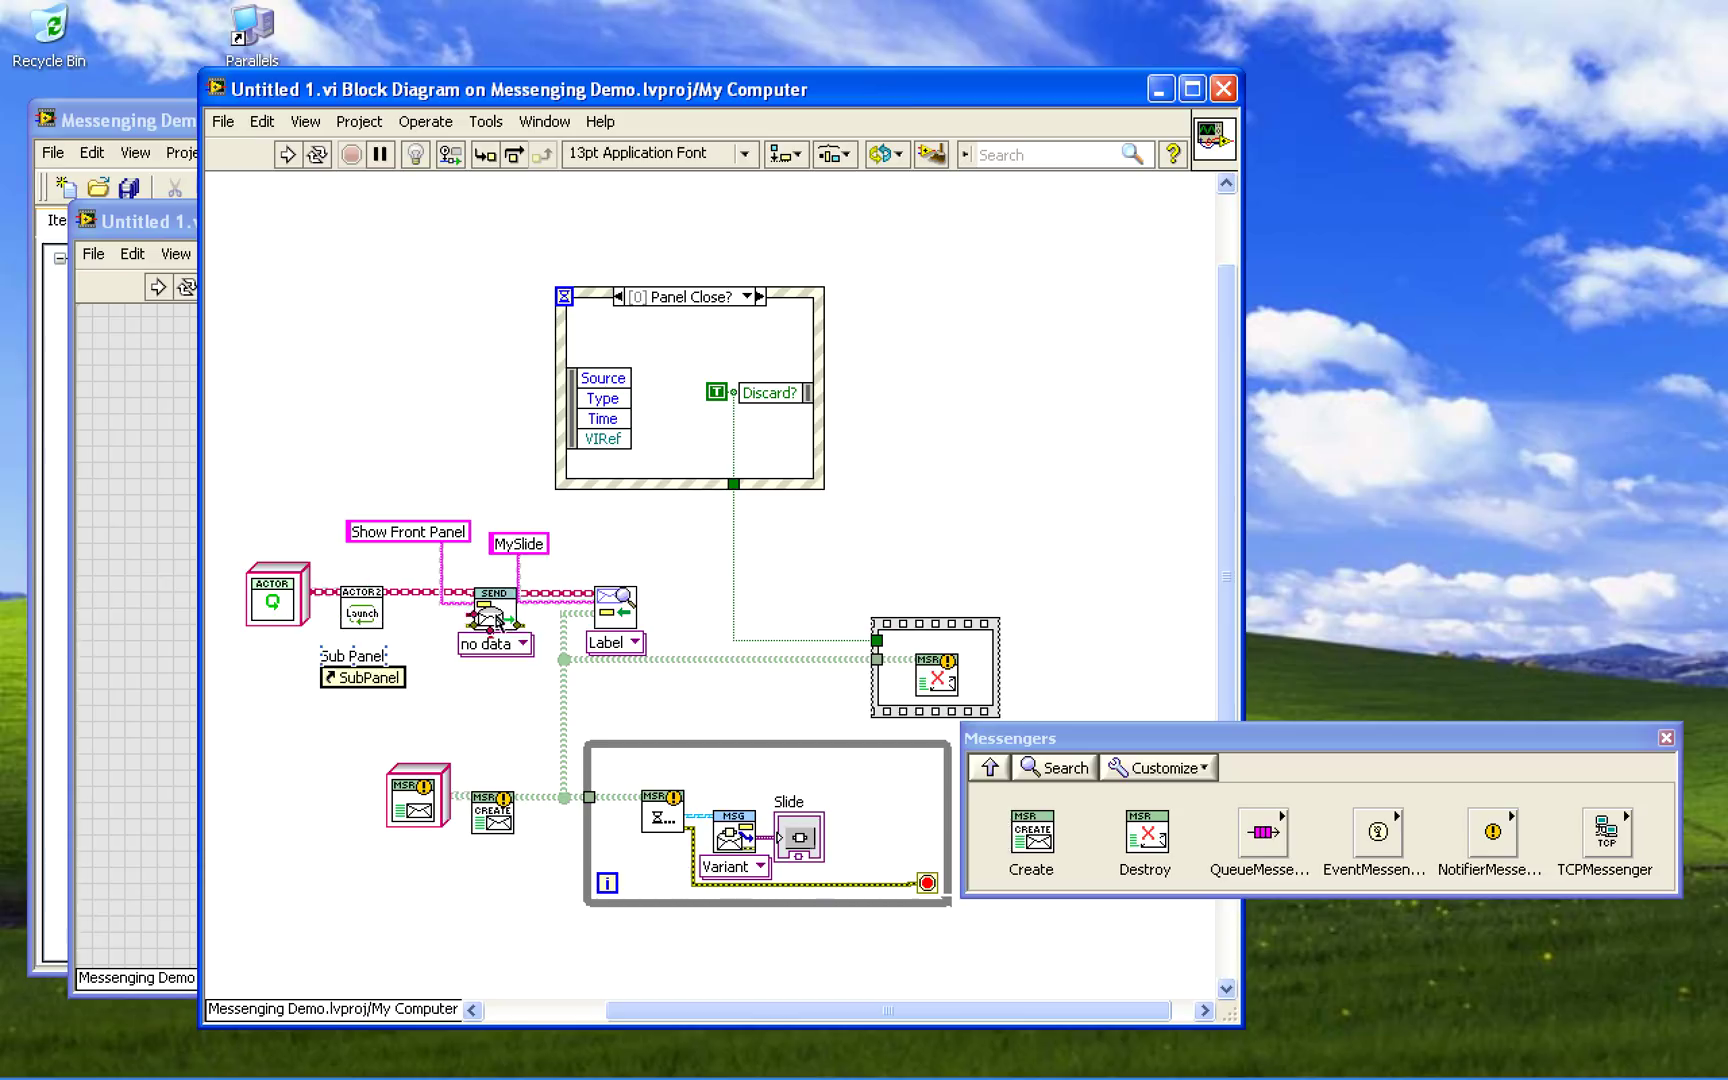
{"action": "mouse_move", "coordinate": [617, 615]}
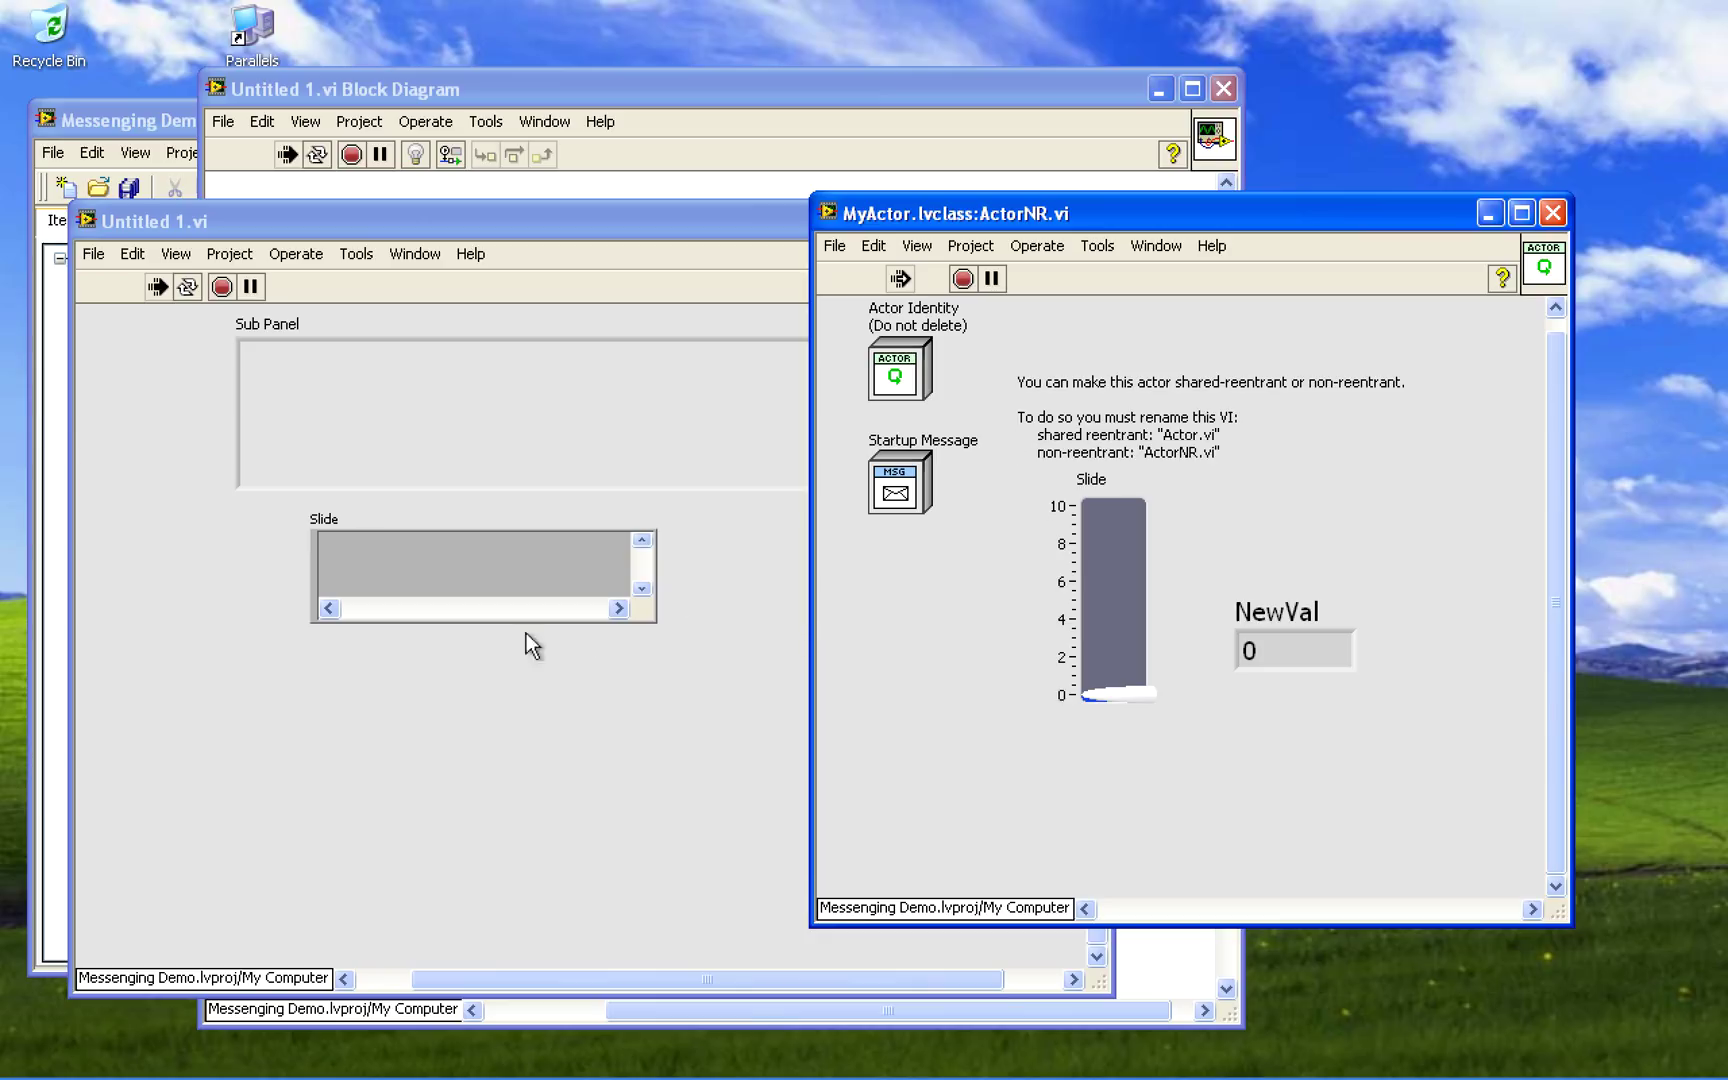
{"action": "mouse_move", "coordinate": [570, 661]}
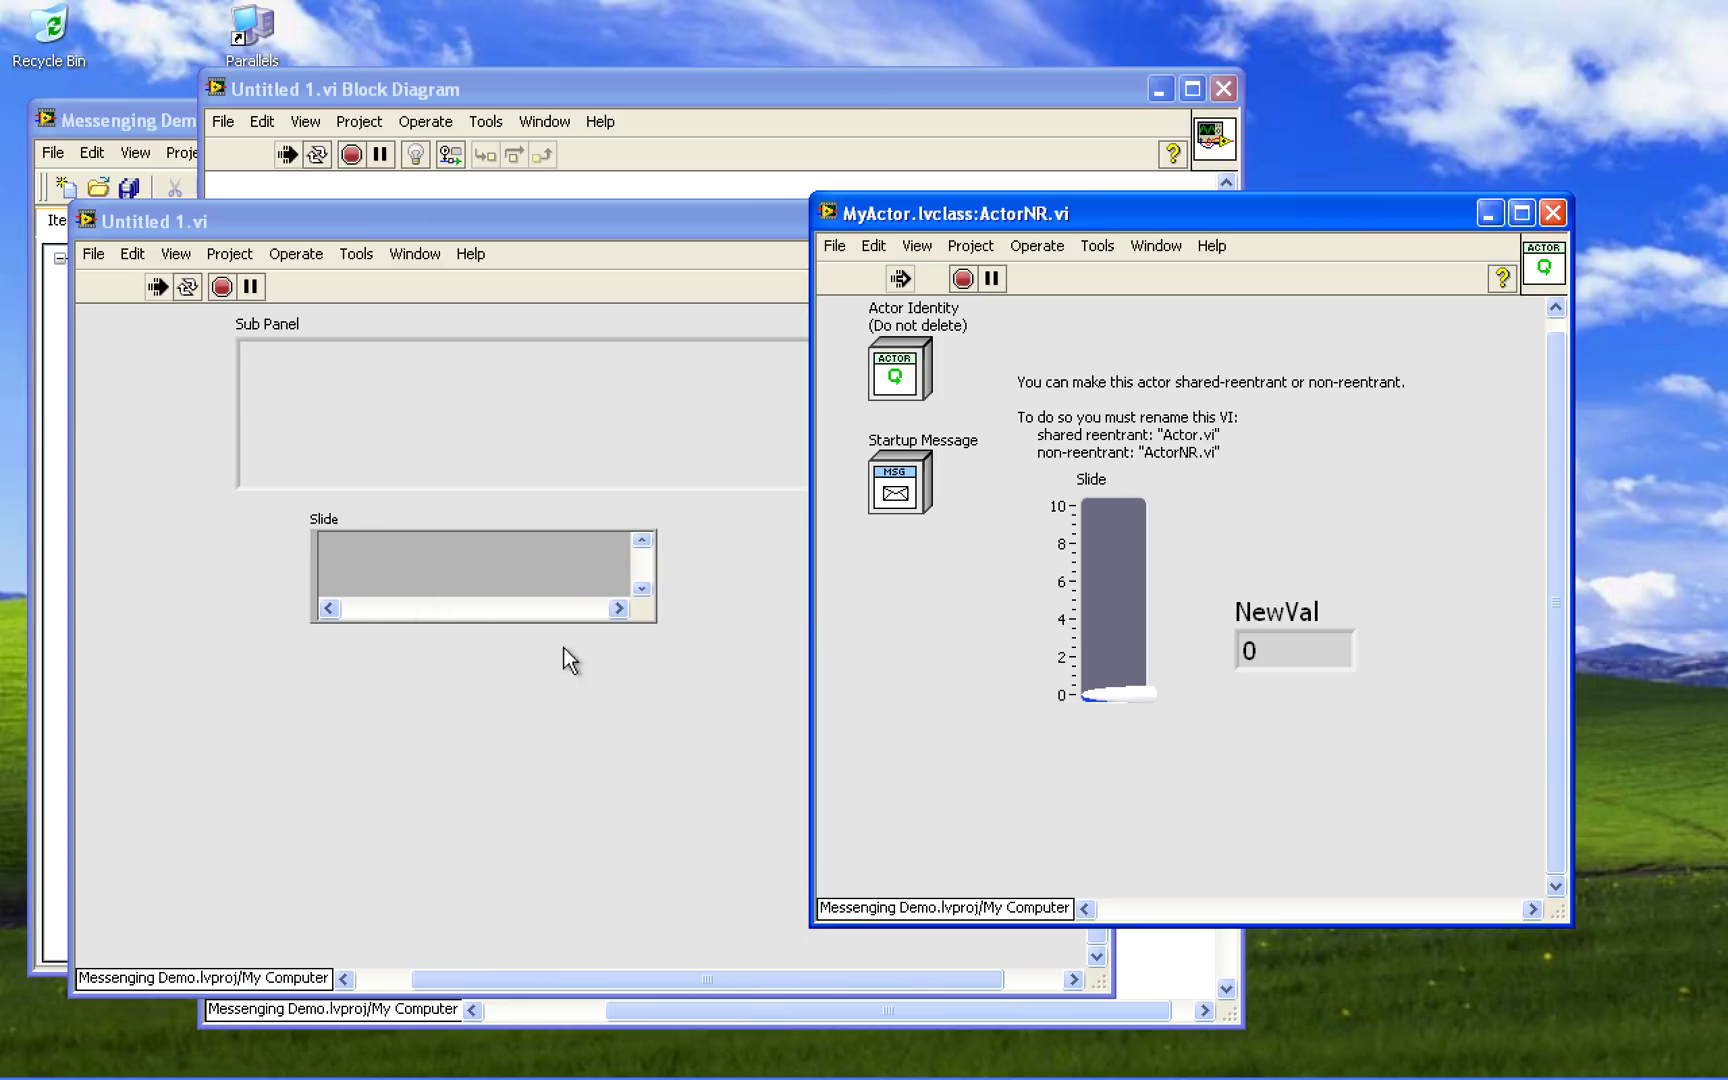
Drag the ActorNR.vi Slide control up to about 7, then fine-tune it
{"action": "left_click_drag", "start_coordinate": [1113, 694], "coordinate": [1113, 562]}
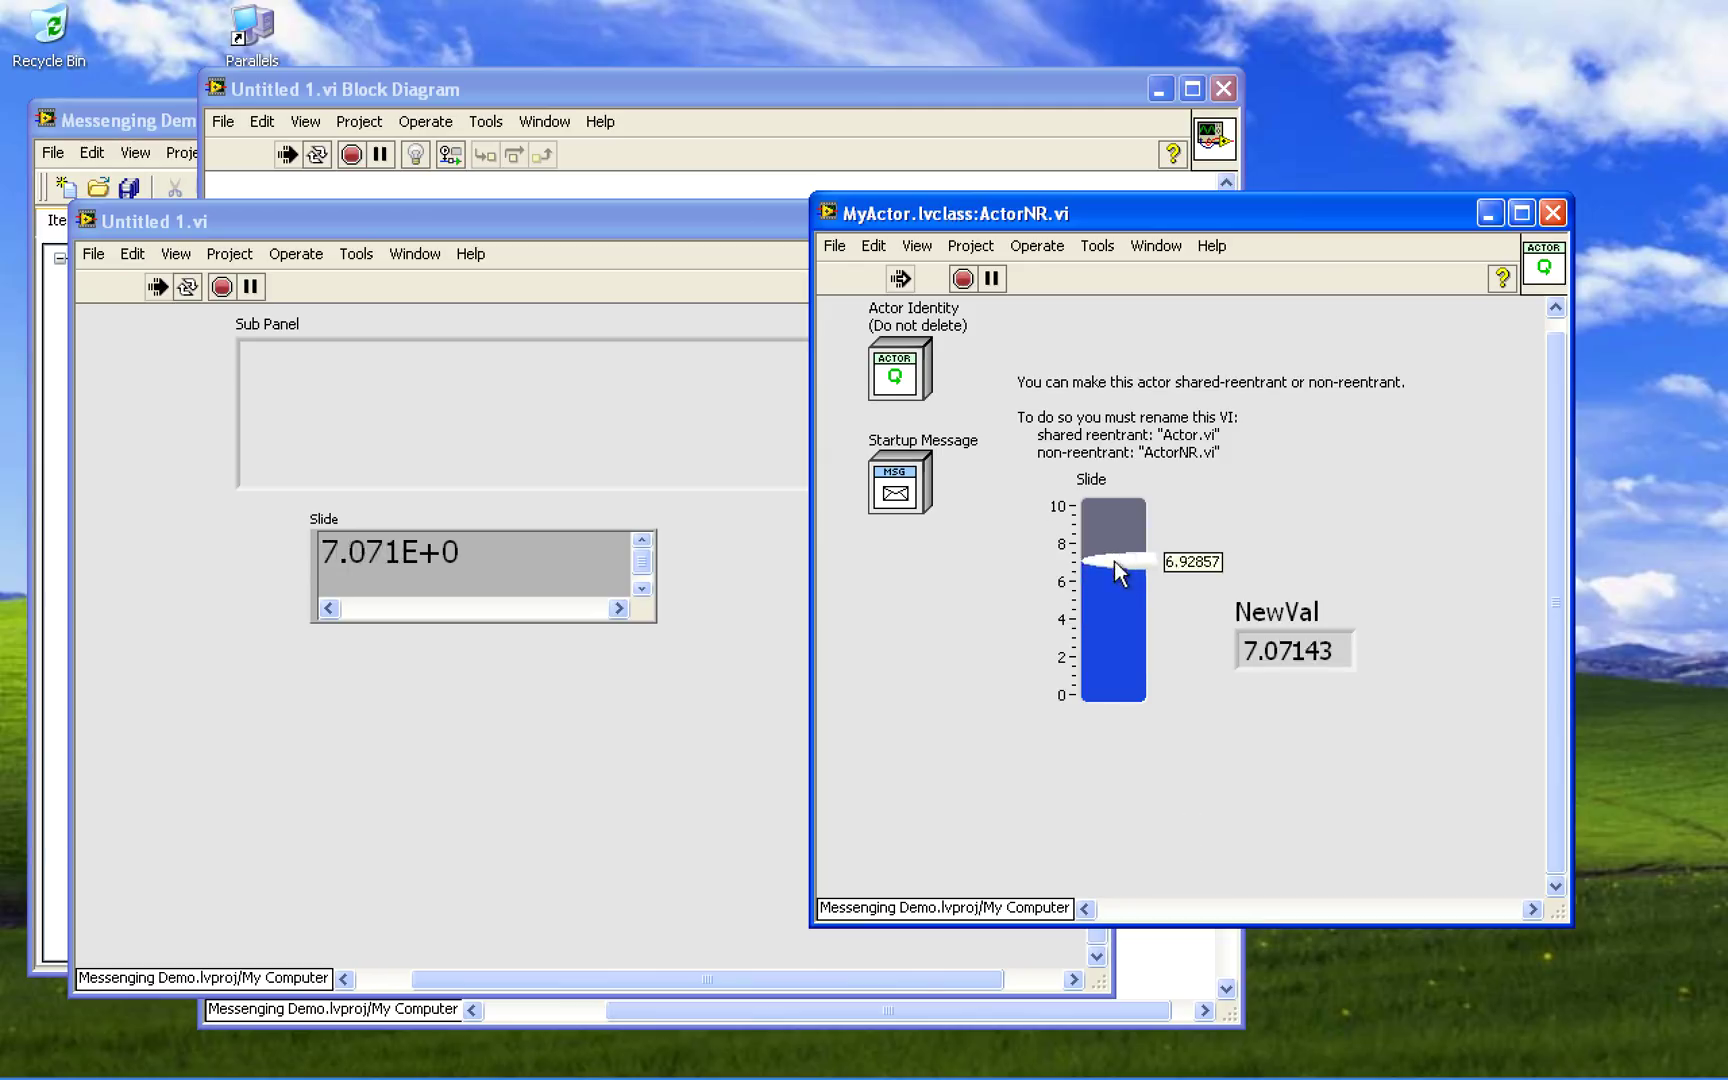
{"action": "left_click_drag", "start_coordinate": [1113, 562], "coordinate": [1113, 634]}
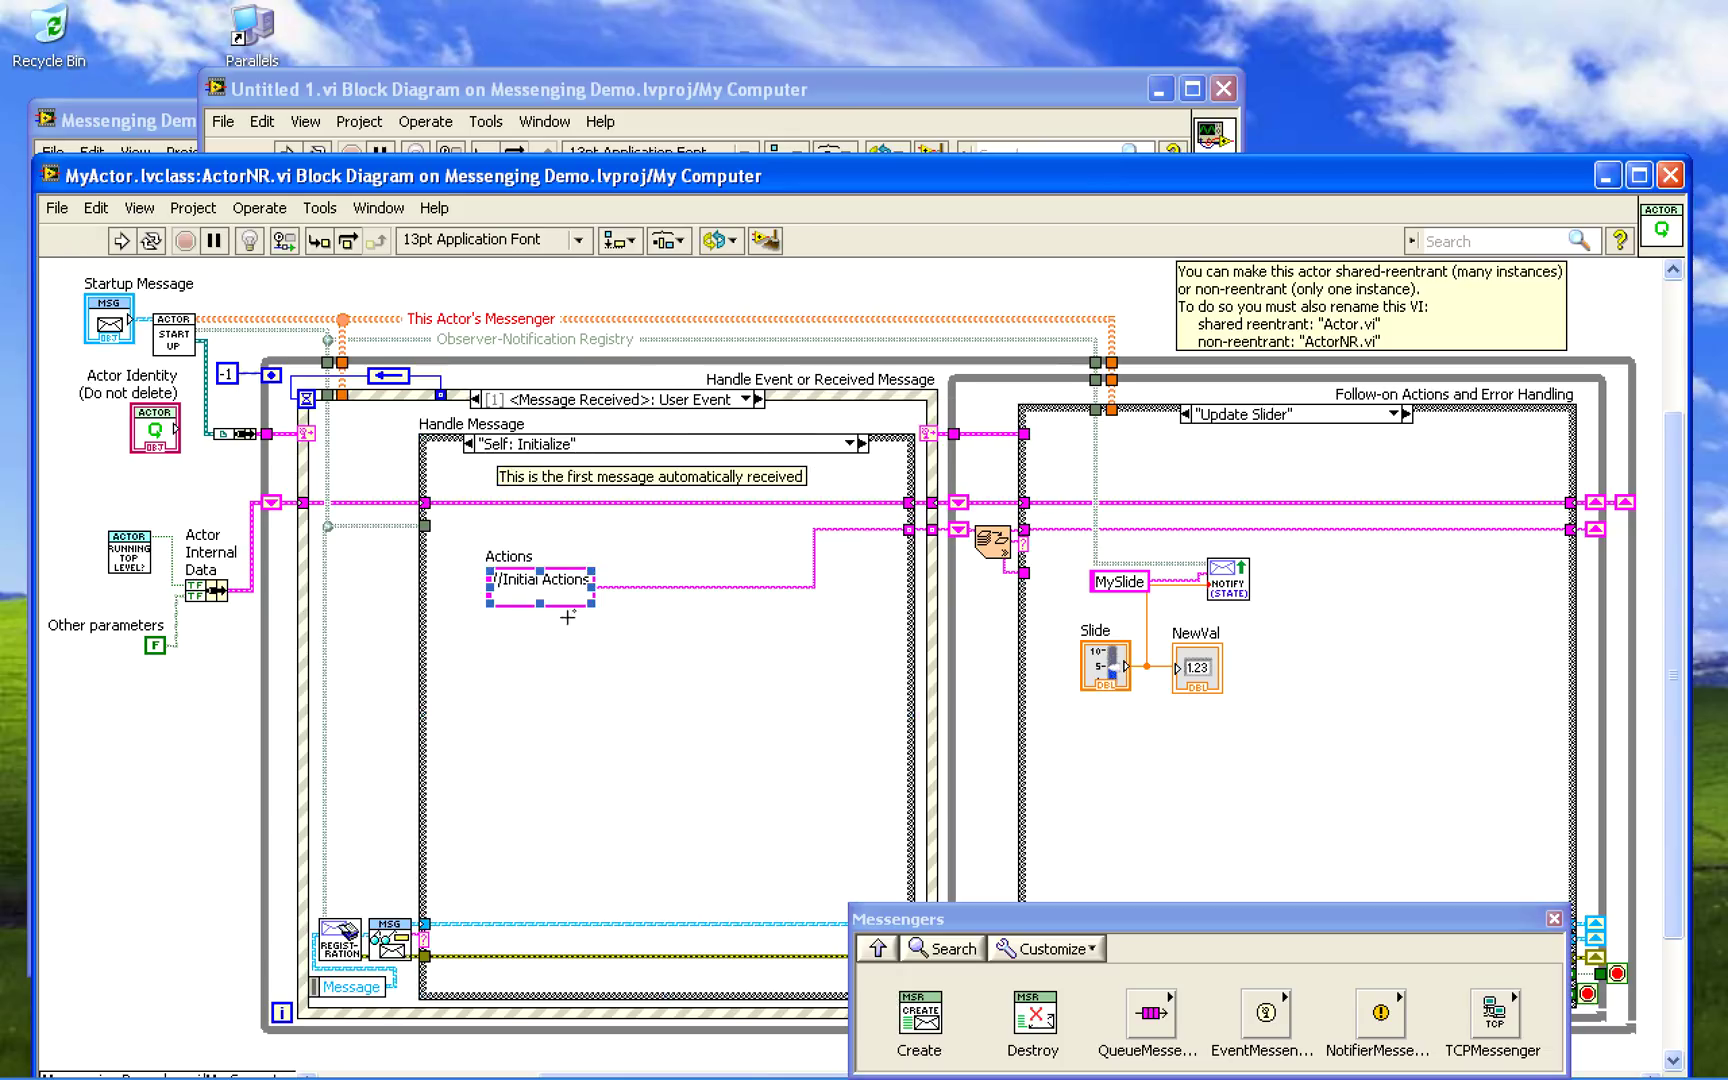
Set the Initialize case's Actions string constant to 'Update Slider'
{"action": "left_click", "coordinate": [539, 585]}
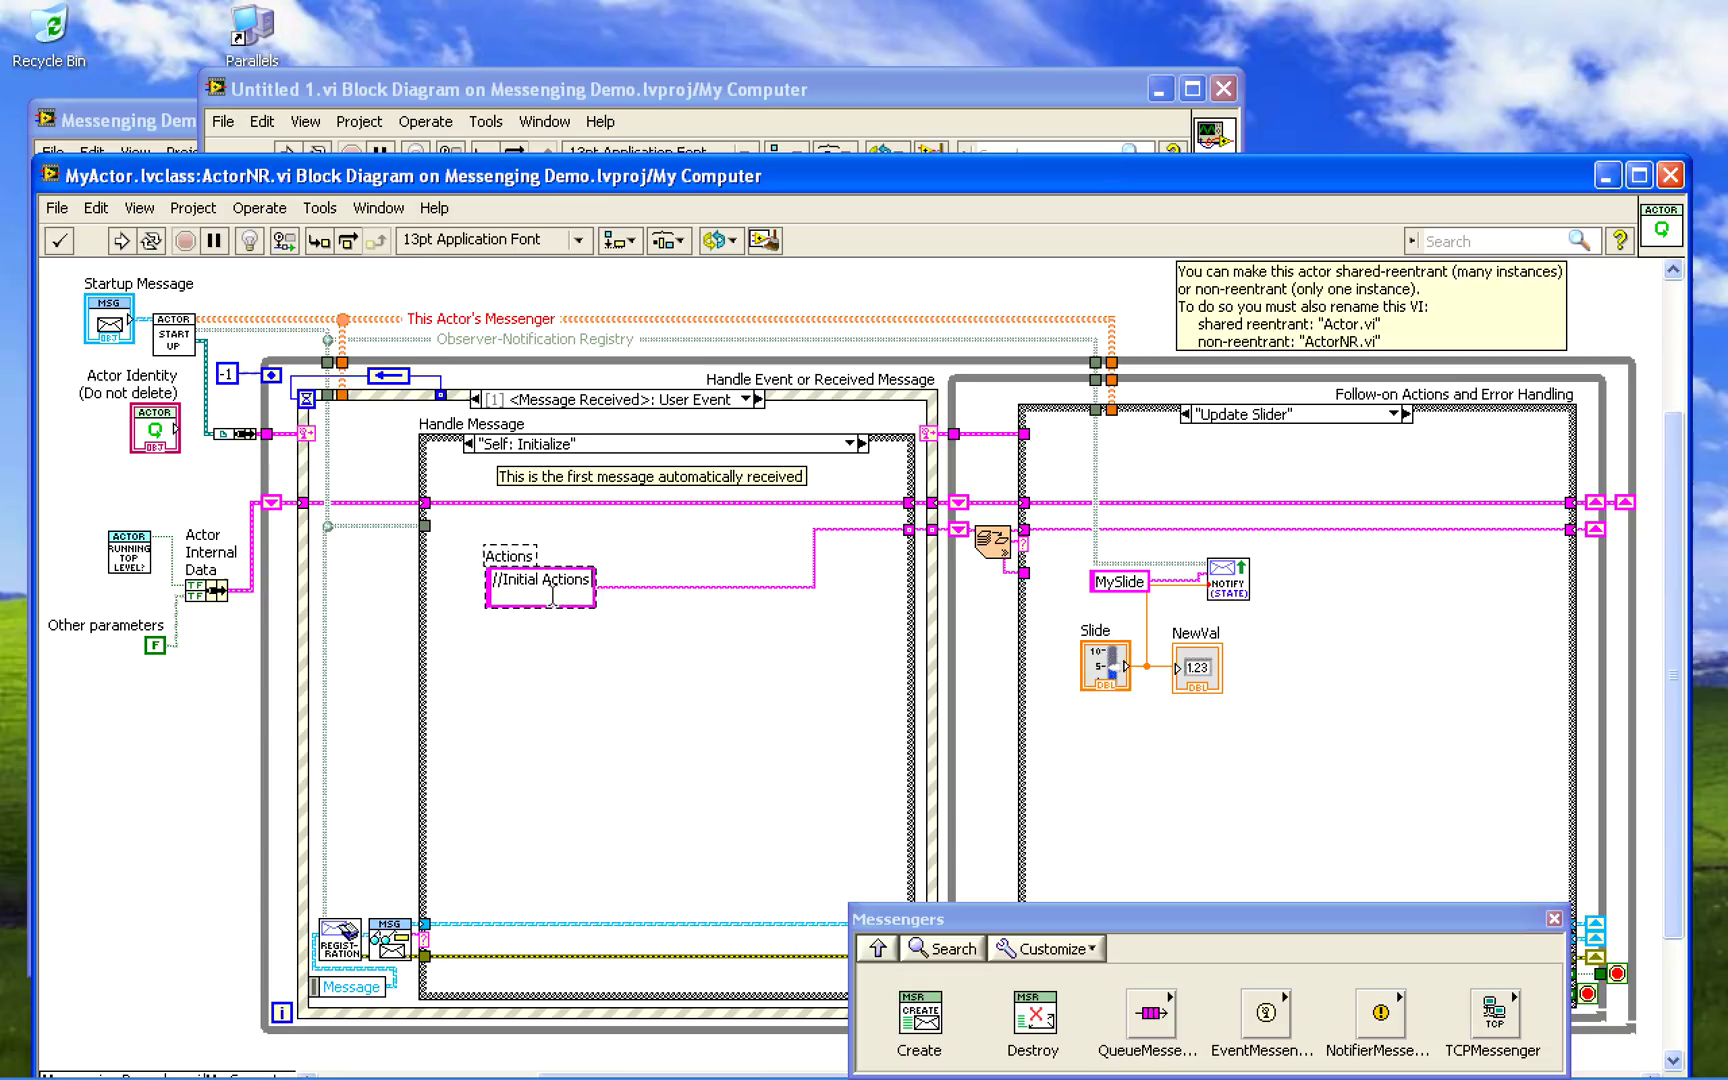
{"action": "type", "text": "Update Slider"}
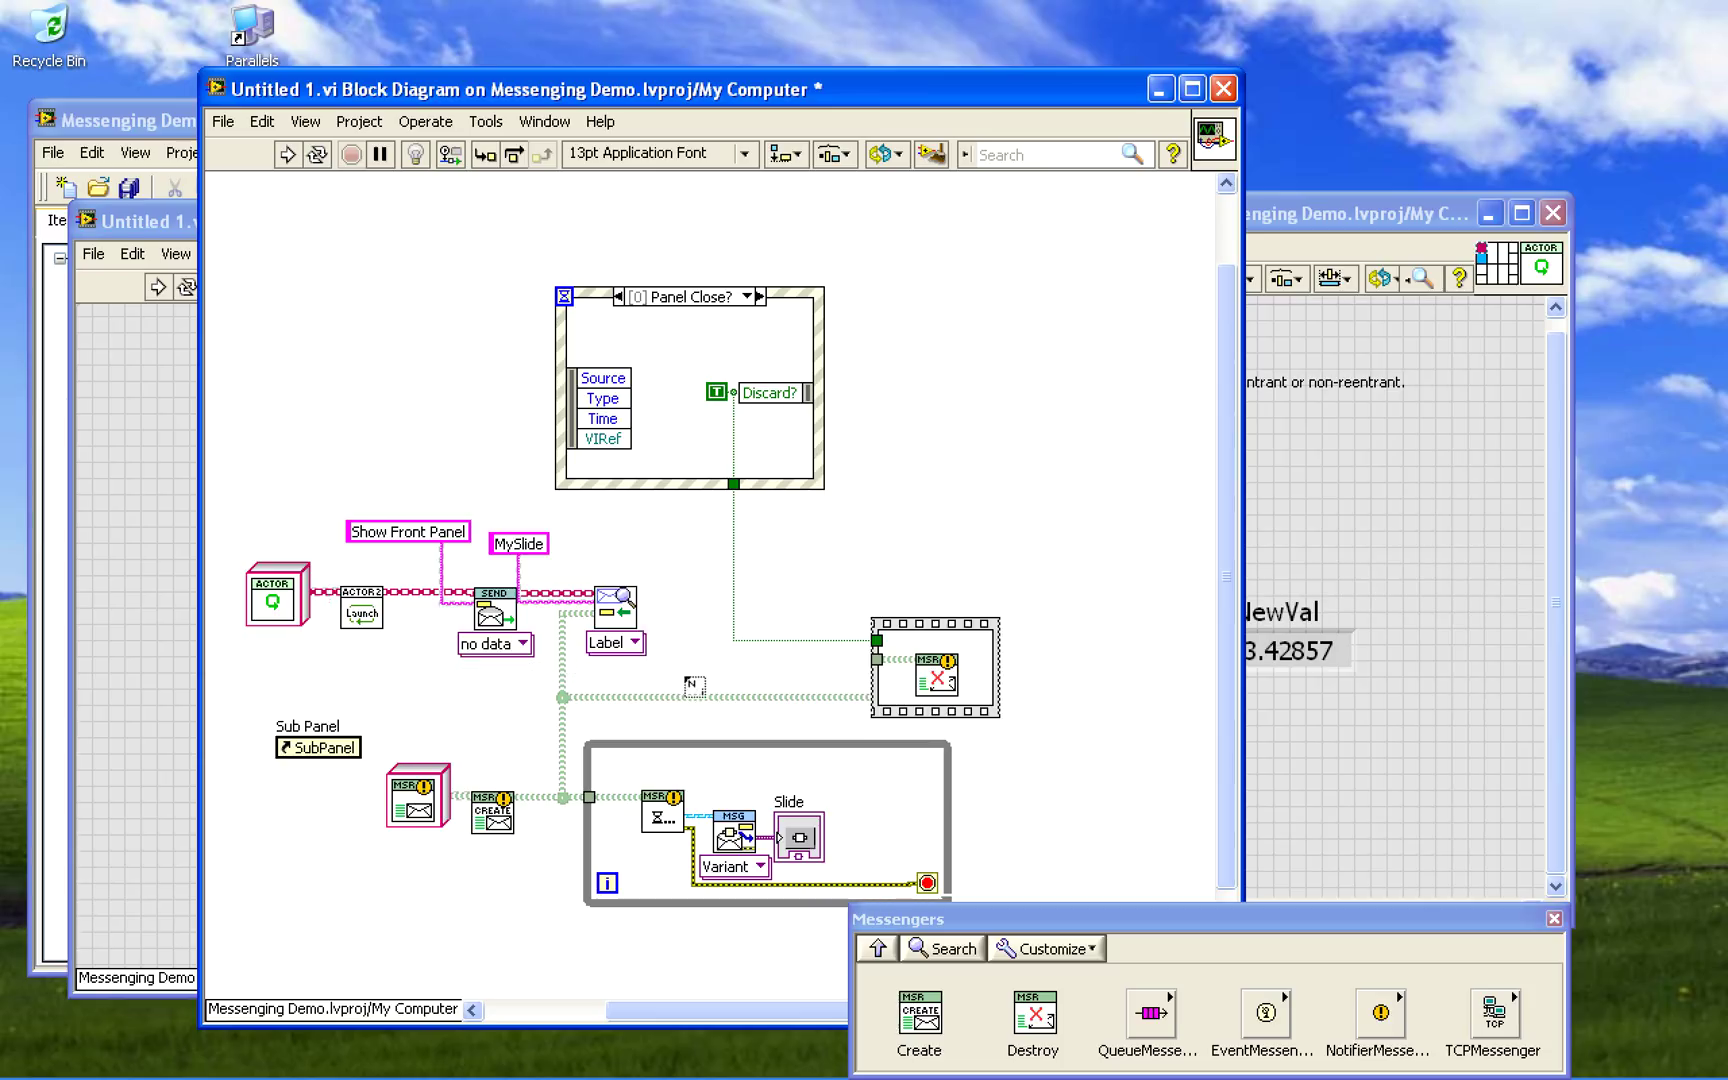
Bring up the diagram's functions palette to add a For Loop
{"action": "right_click", "coordinate": [342, 512]}
{"action": "type", "text": "3"}
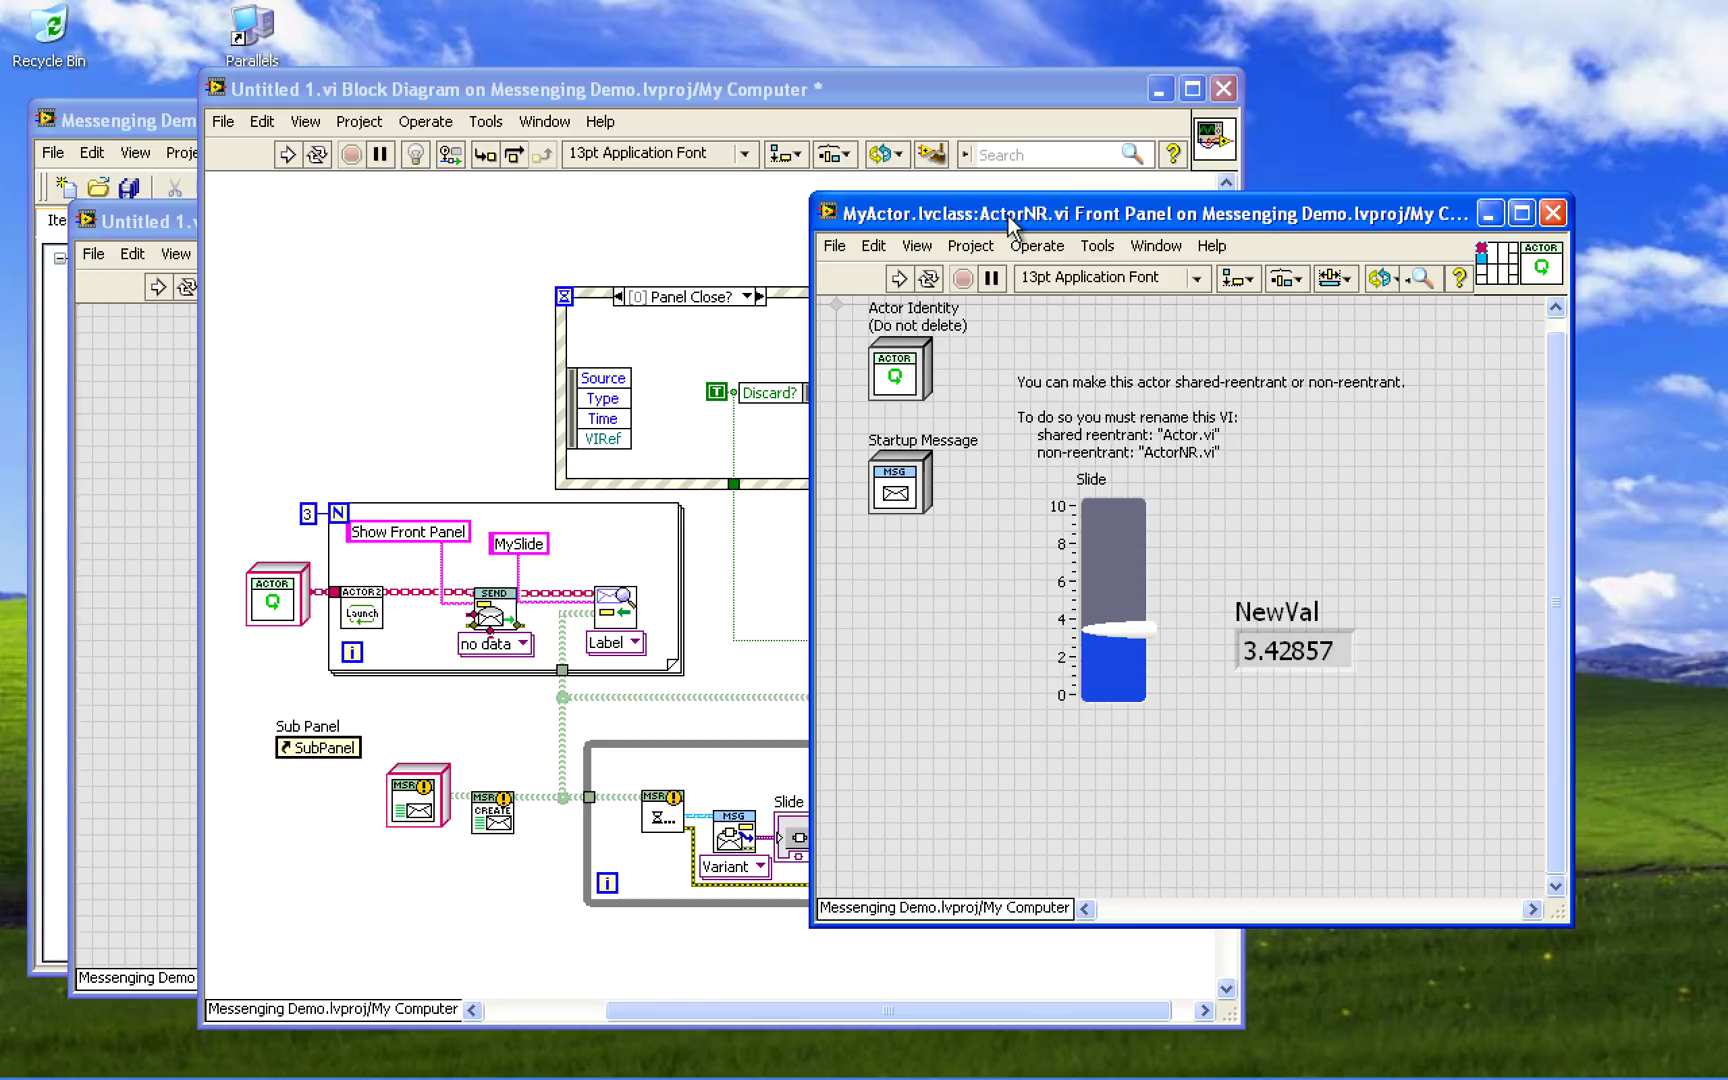
Set ActorNR.vi to shared clone reentrant execution, leaving other implementations unchanged
{"action": "left_click", "coordinate": [834, 245]}
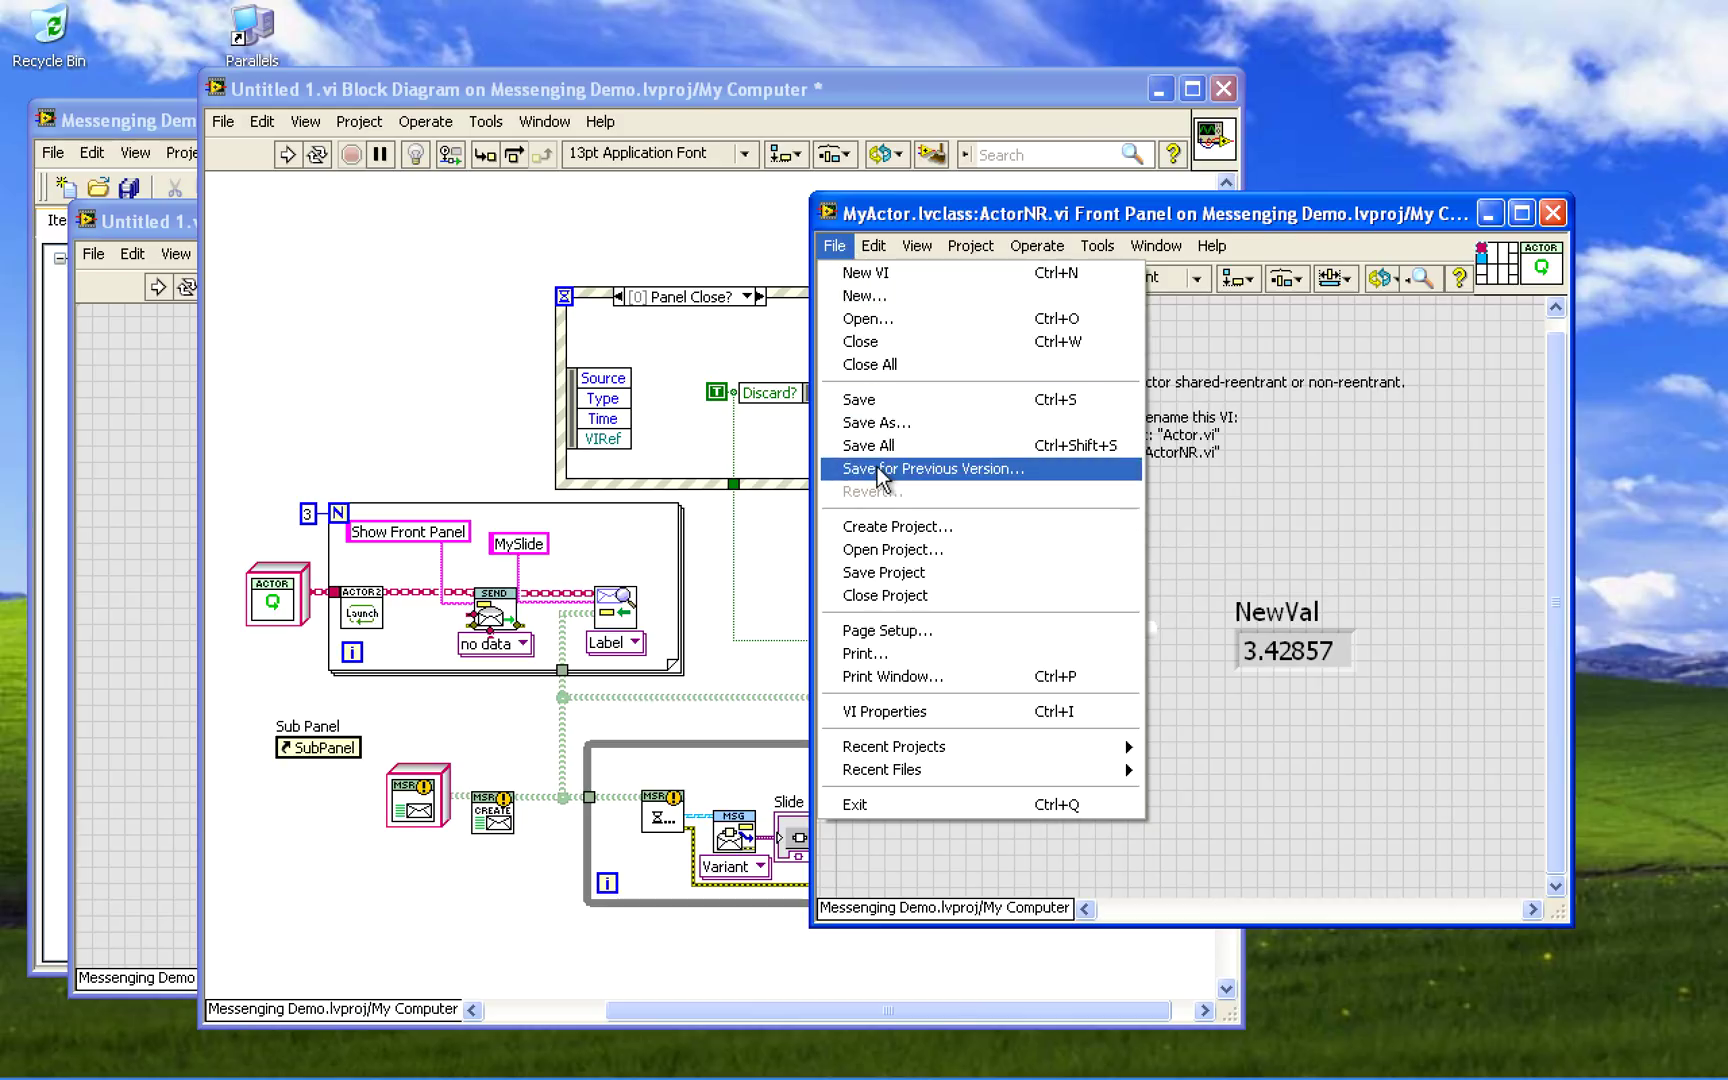
{"action": "left_click", "coordinate": [883, 711]}
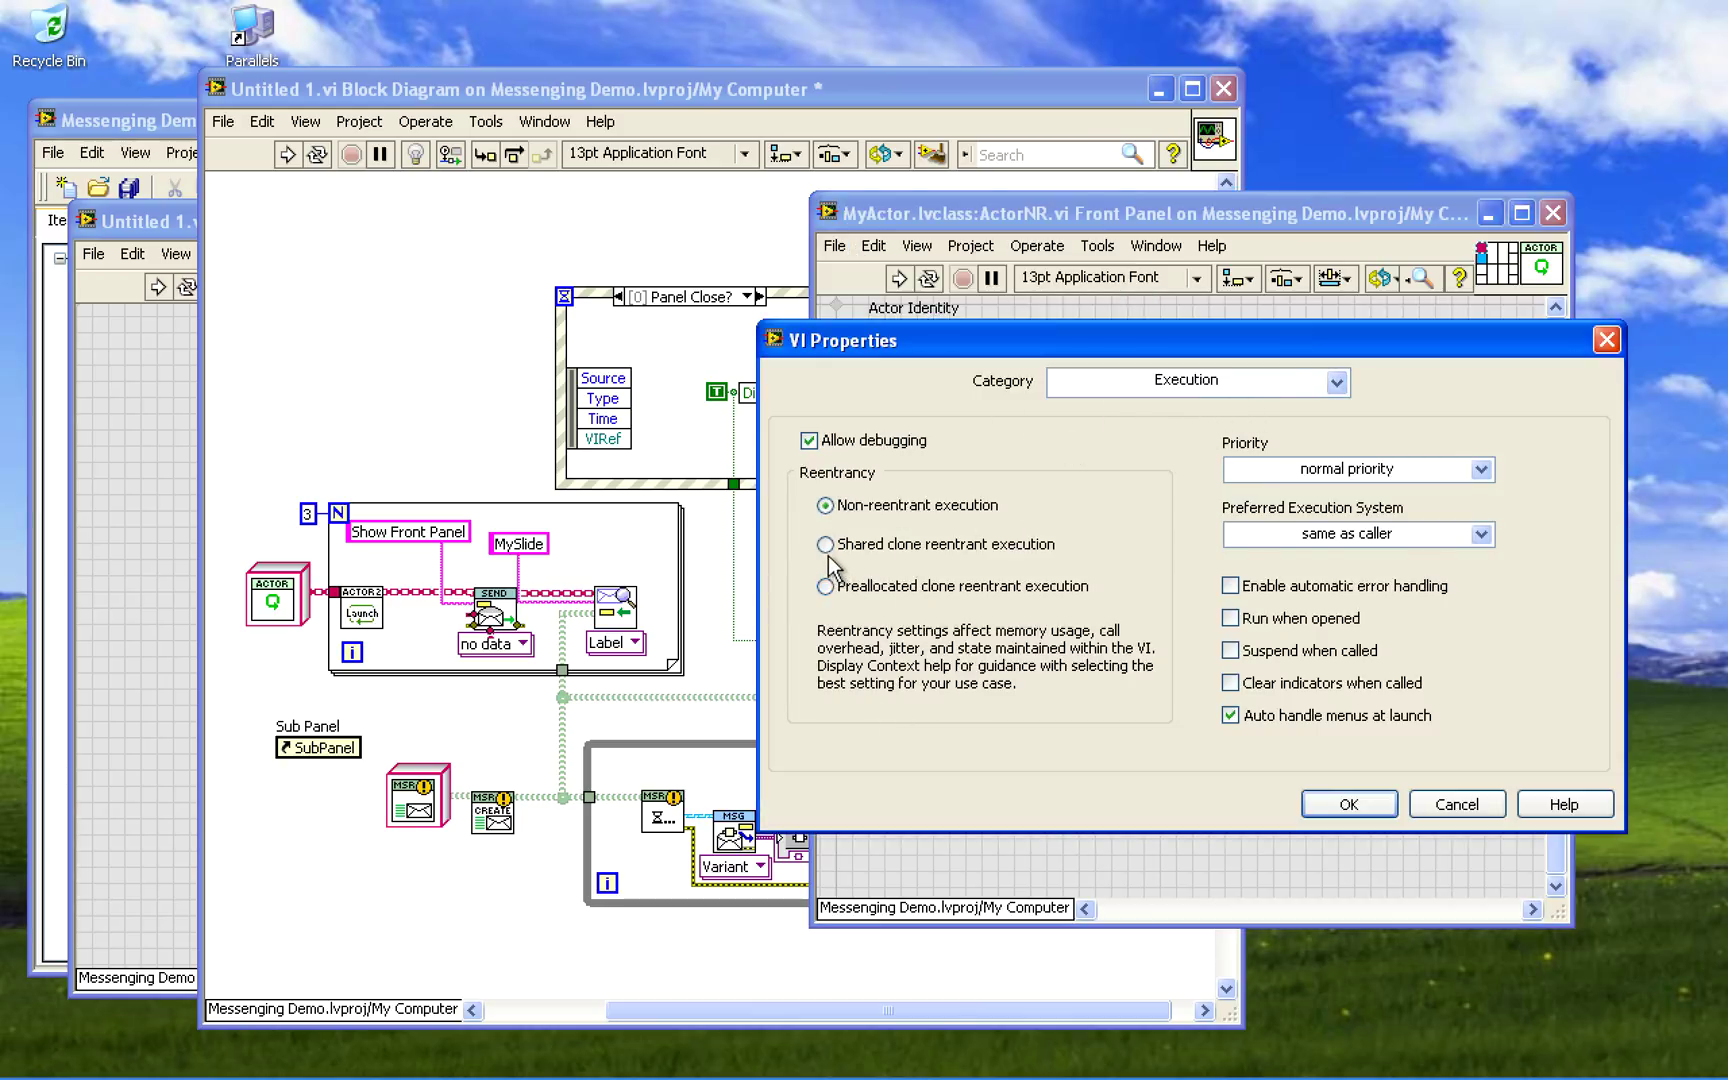
{"action": "left_click", "coordinate": [827, 544]}
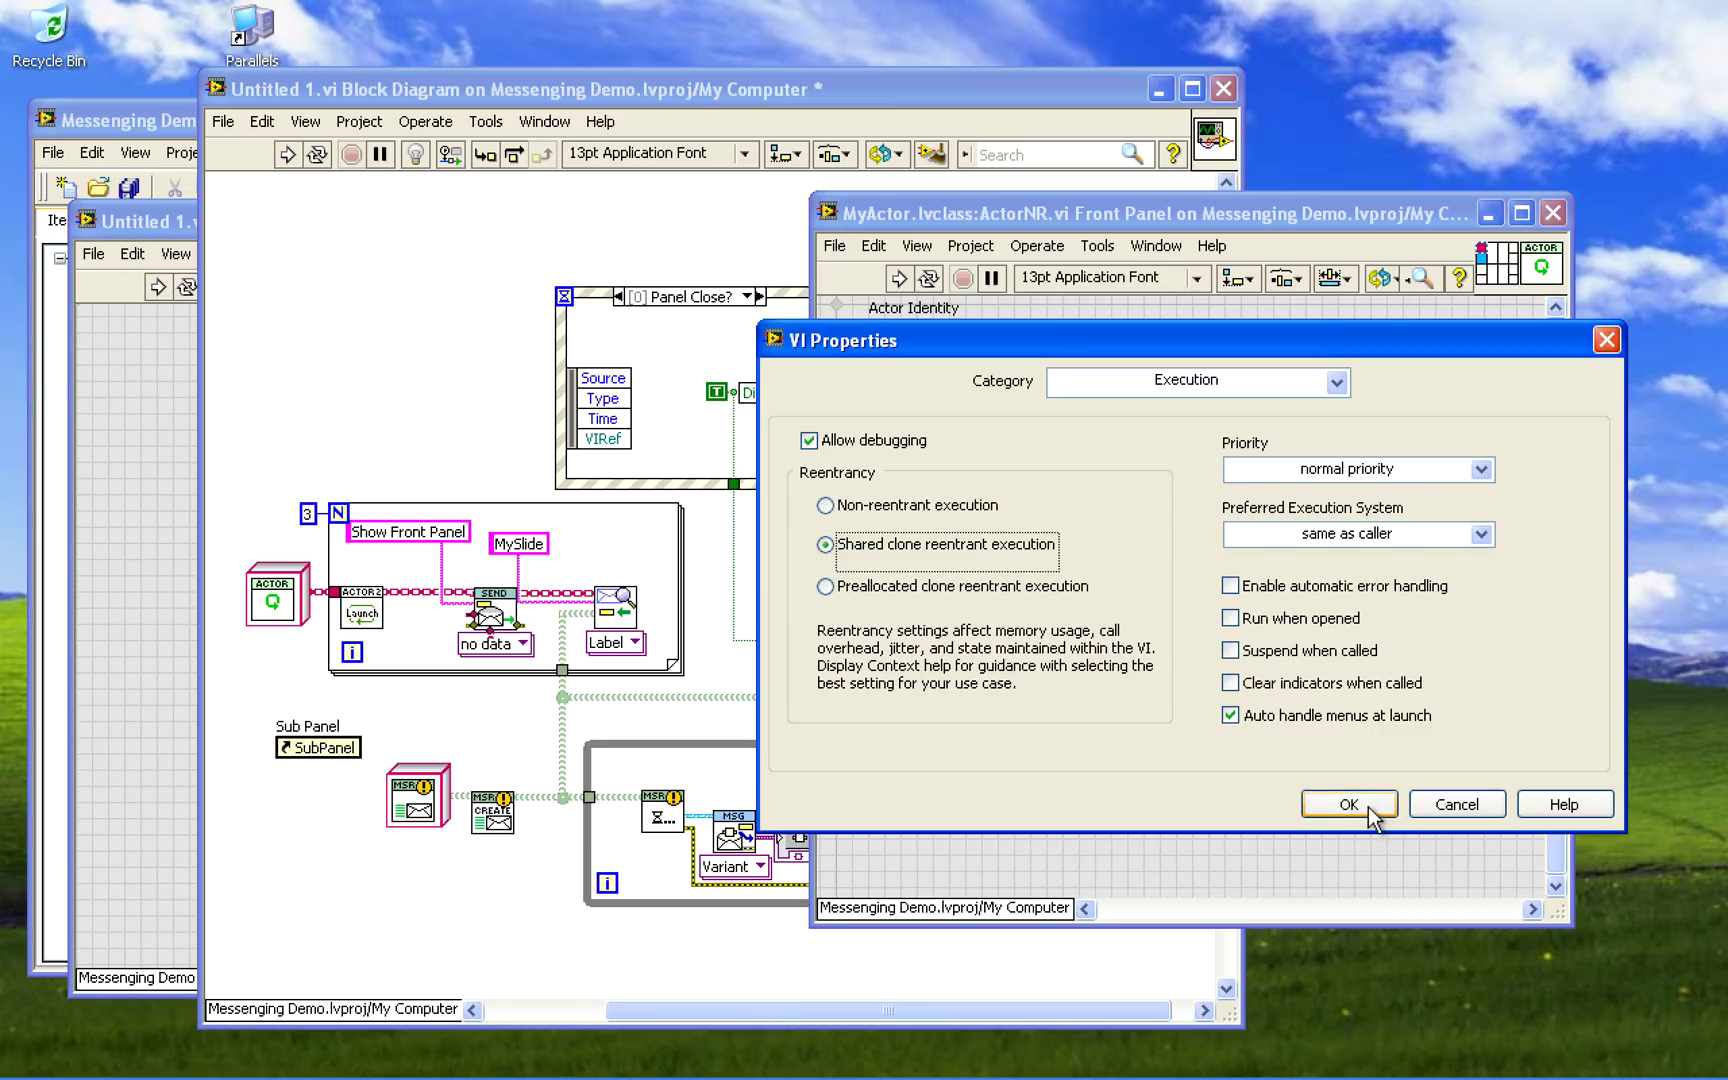
{"action": "left_click", "coordinate": [1348, 803]}
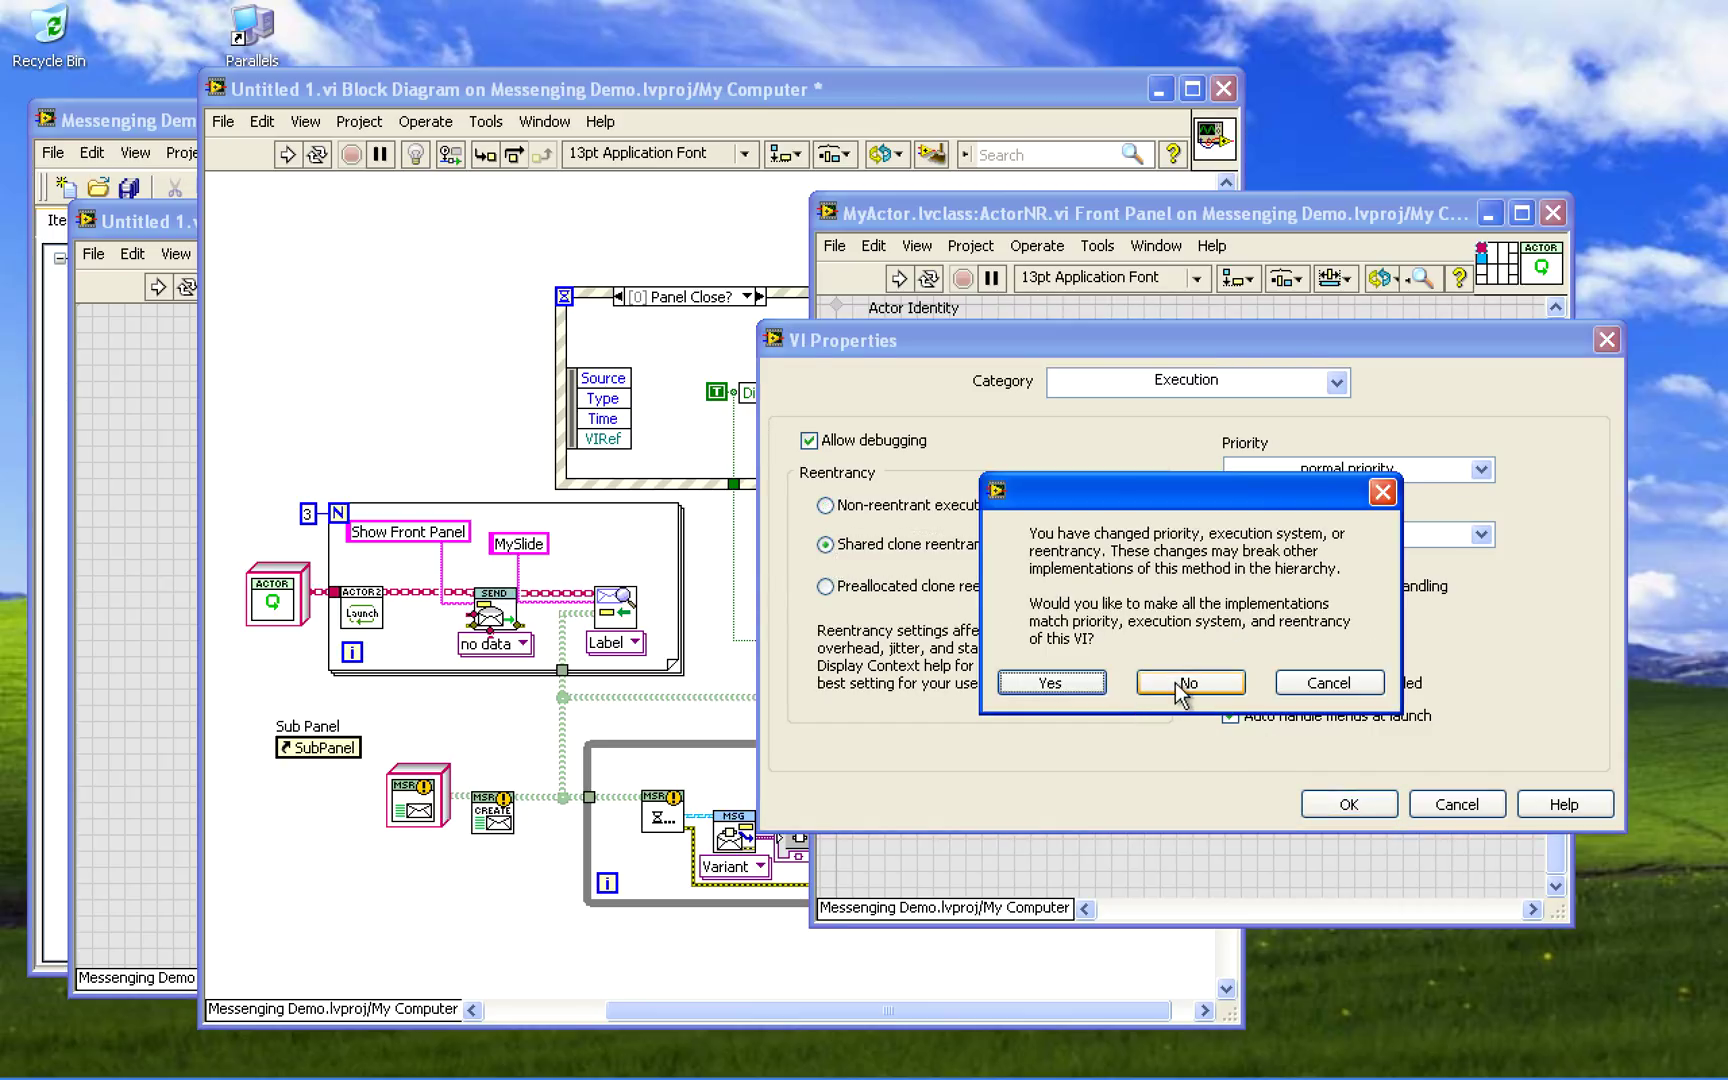
{"action": "left_click", "coordinate": [1188, 682]}
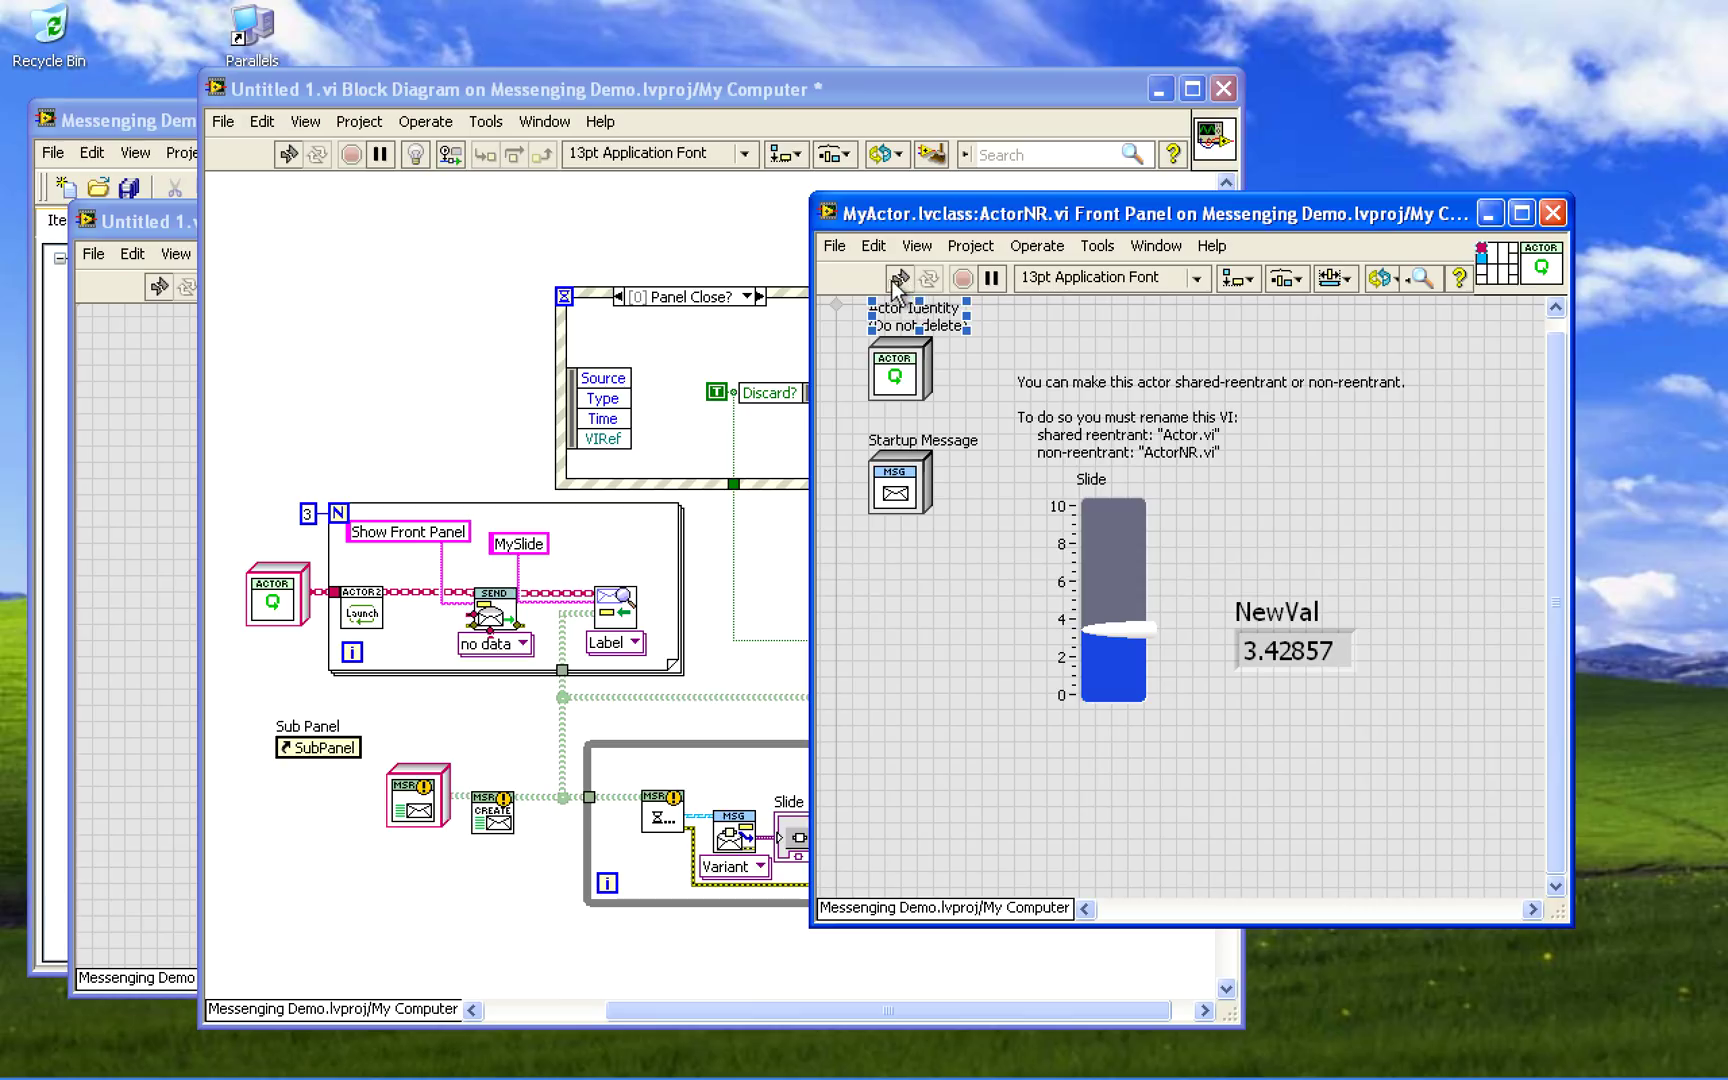
{"action": "left_click", "coordinate": [833, 245]}
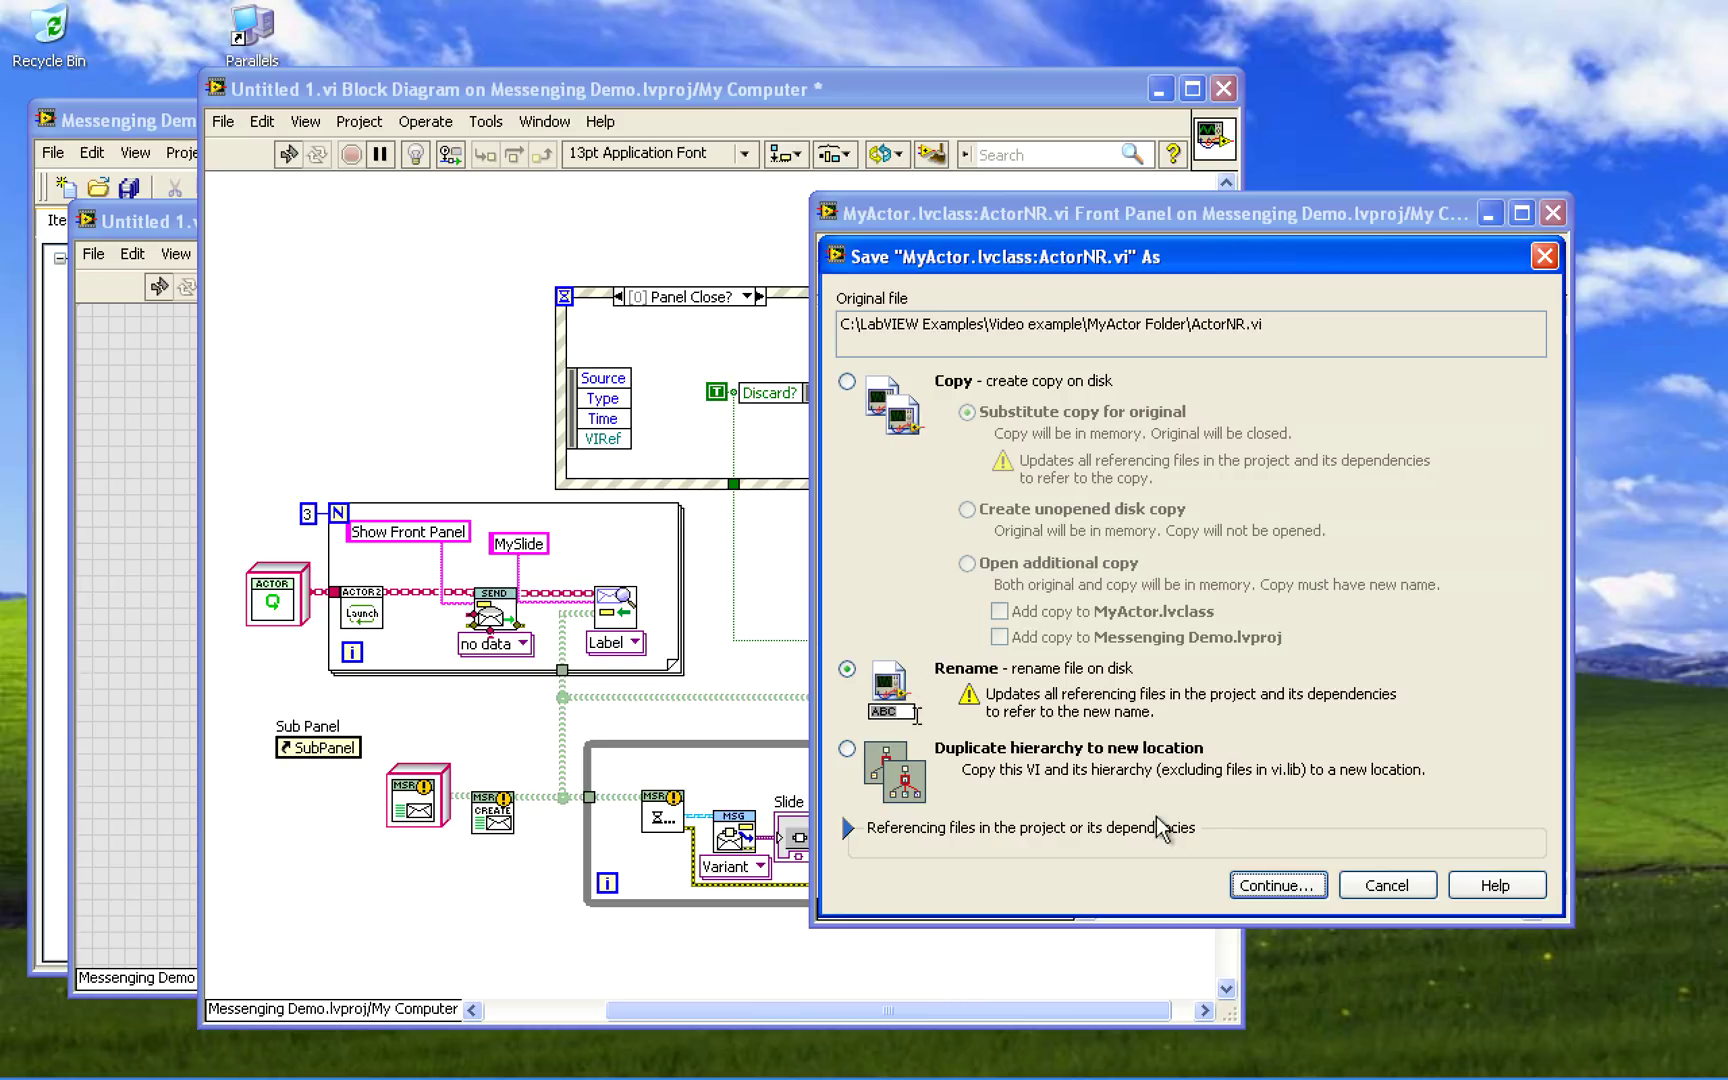
Rename ActorNR.vi on disk to Actor.vi
{"action": "left_click", "coordinate": [1276, 885]}
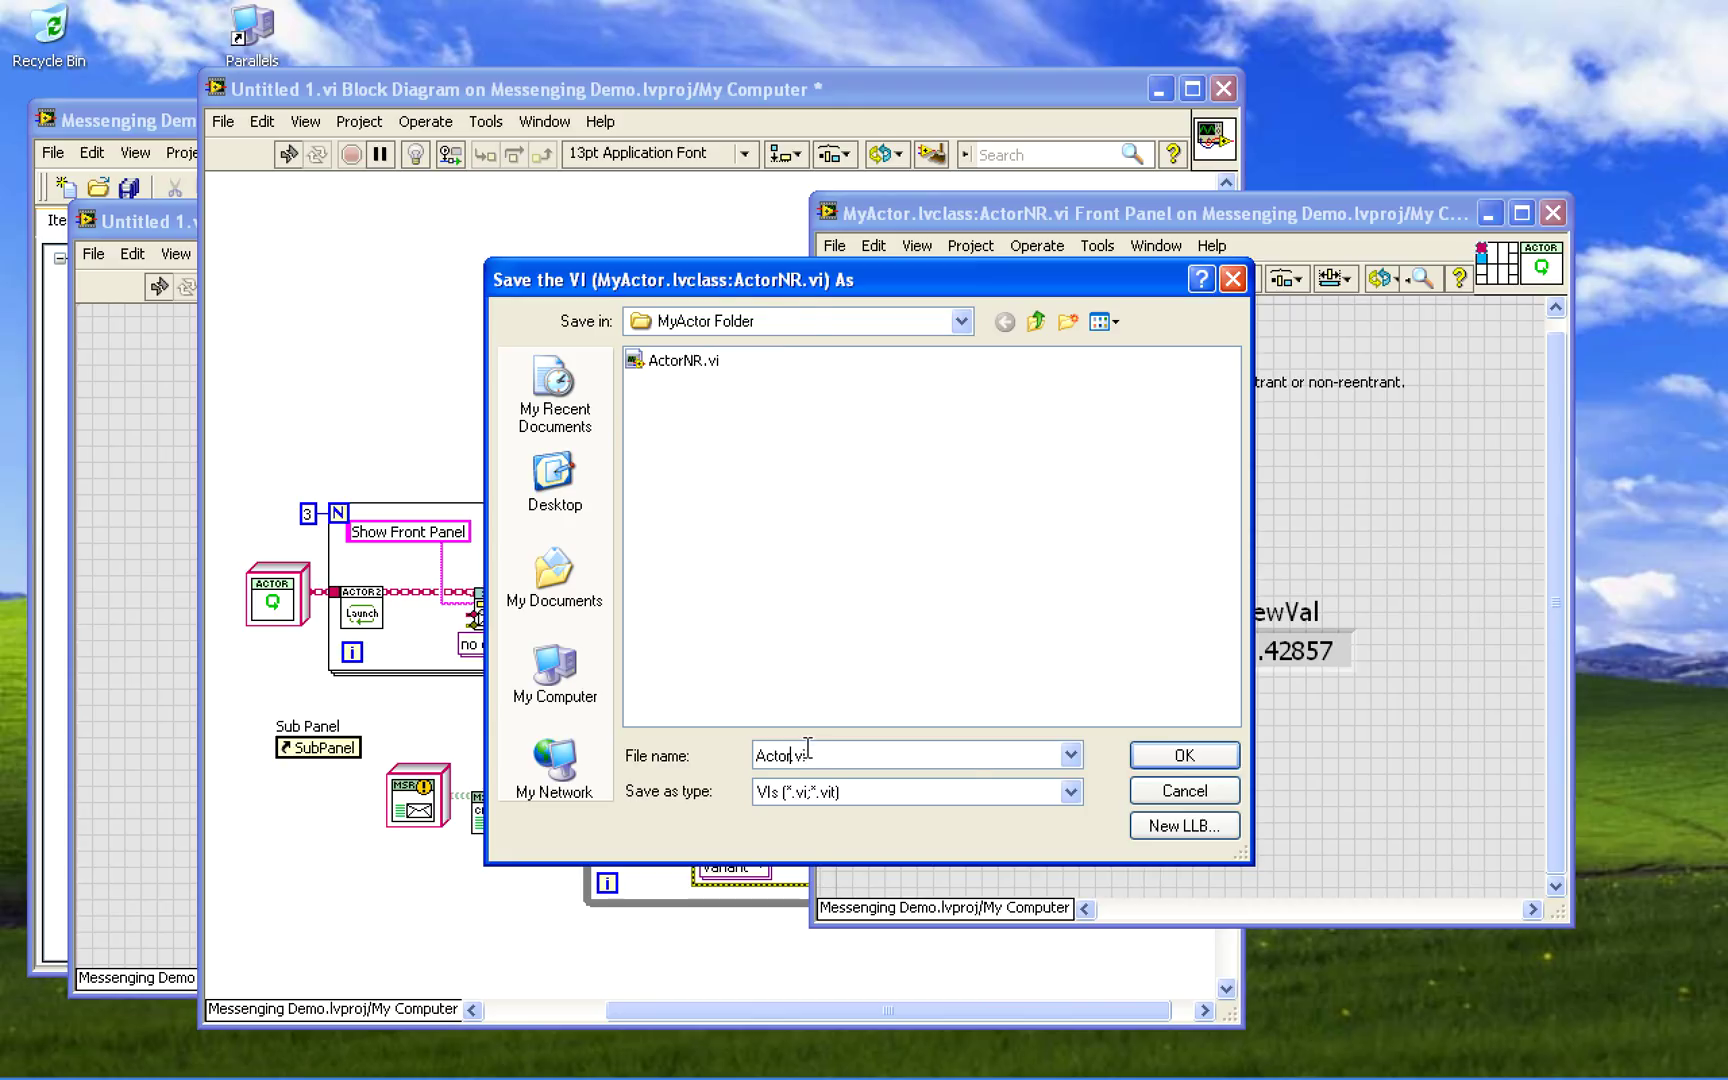
{"action": "left_click", "coordinate": [1182, 755]}
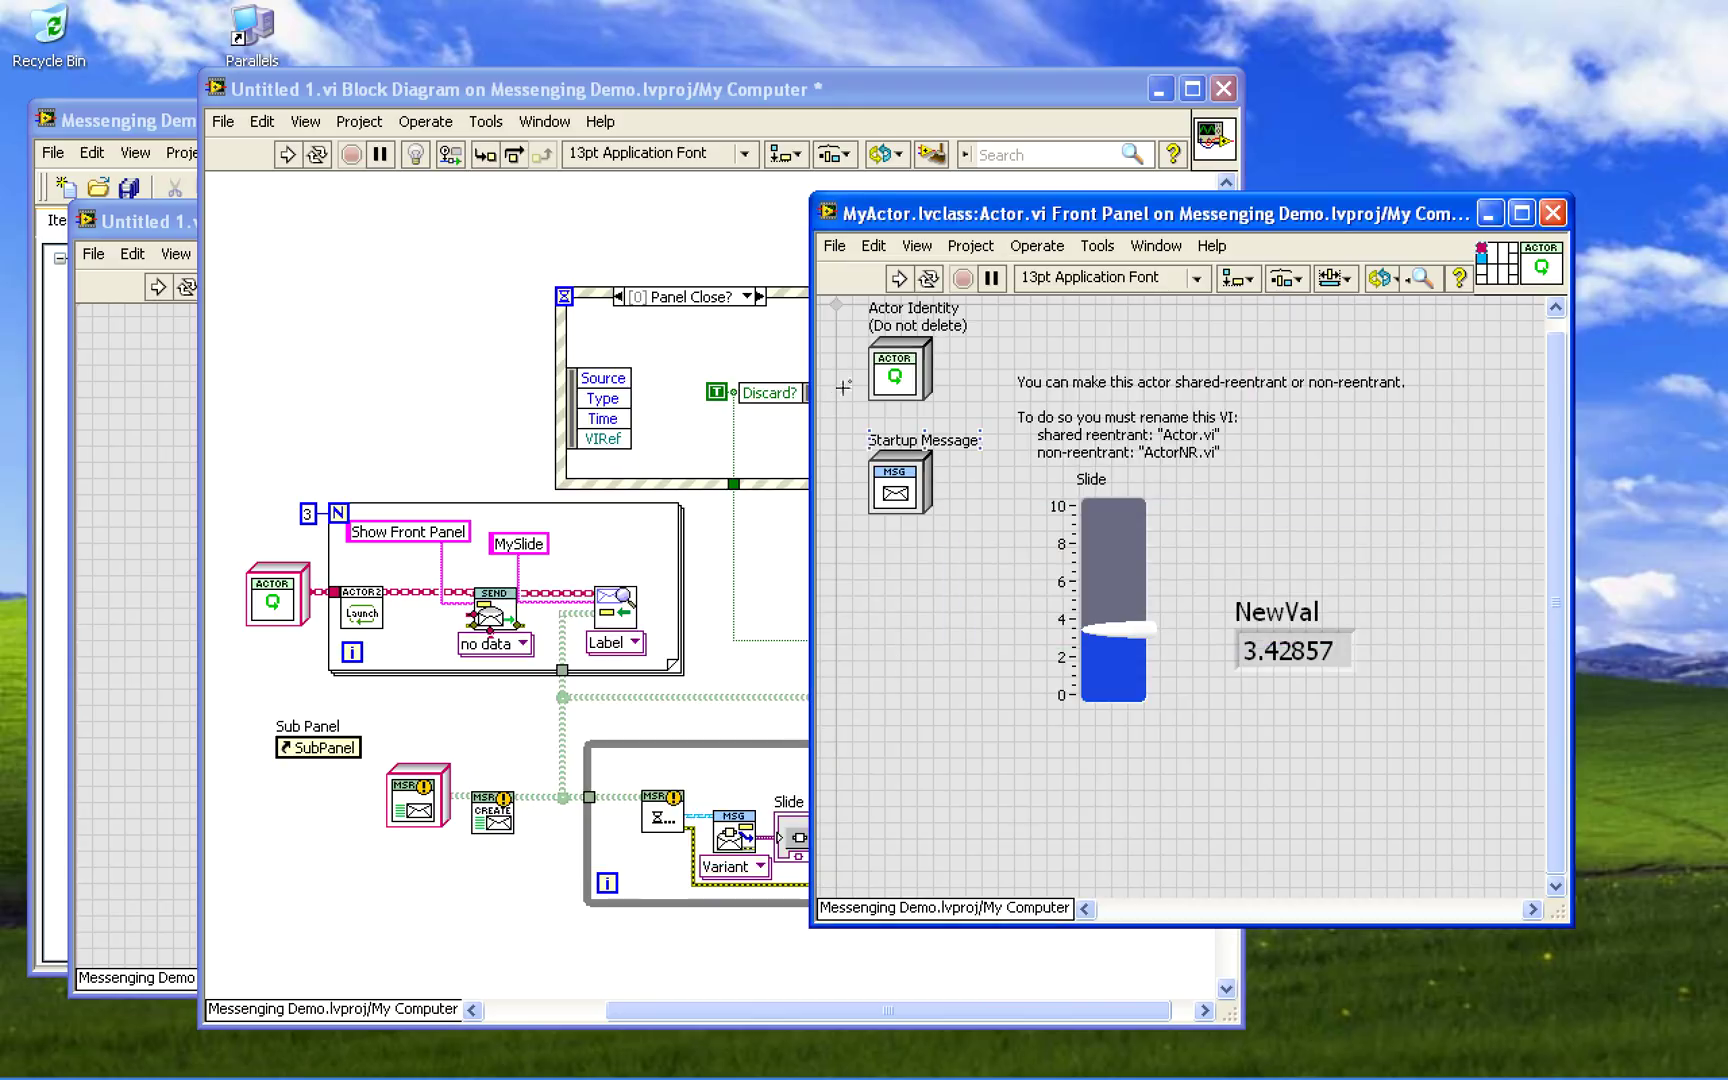
{"action": "mouse_move", "coordinate": [898, 284]}
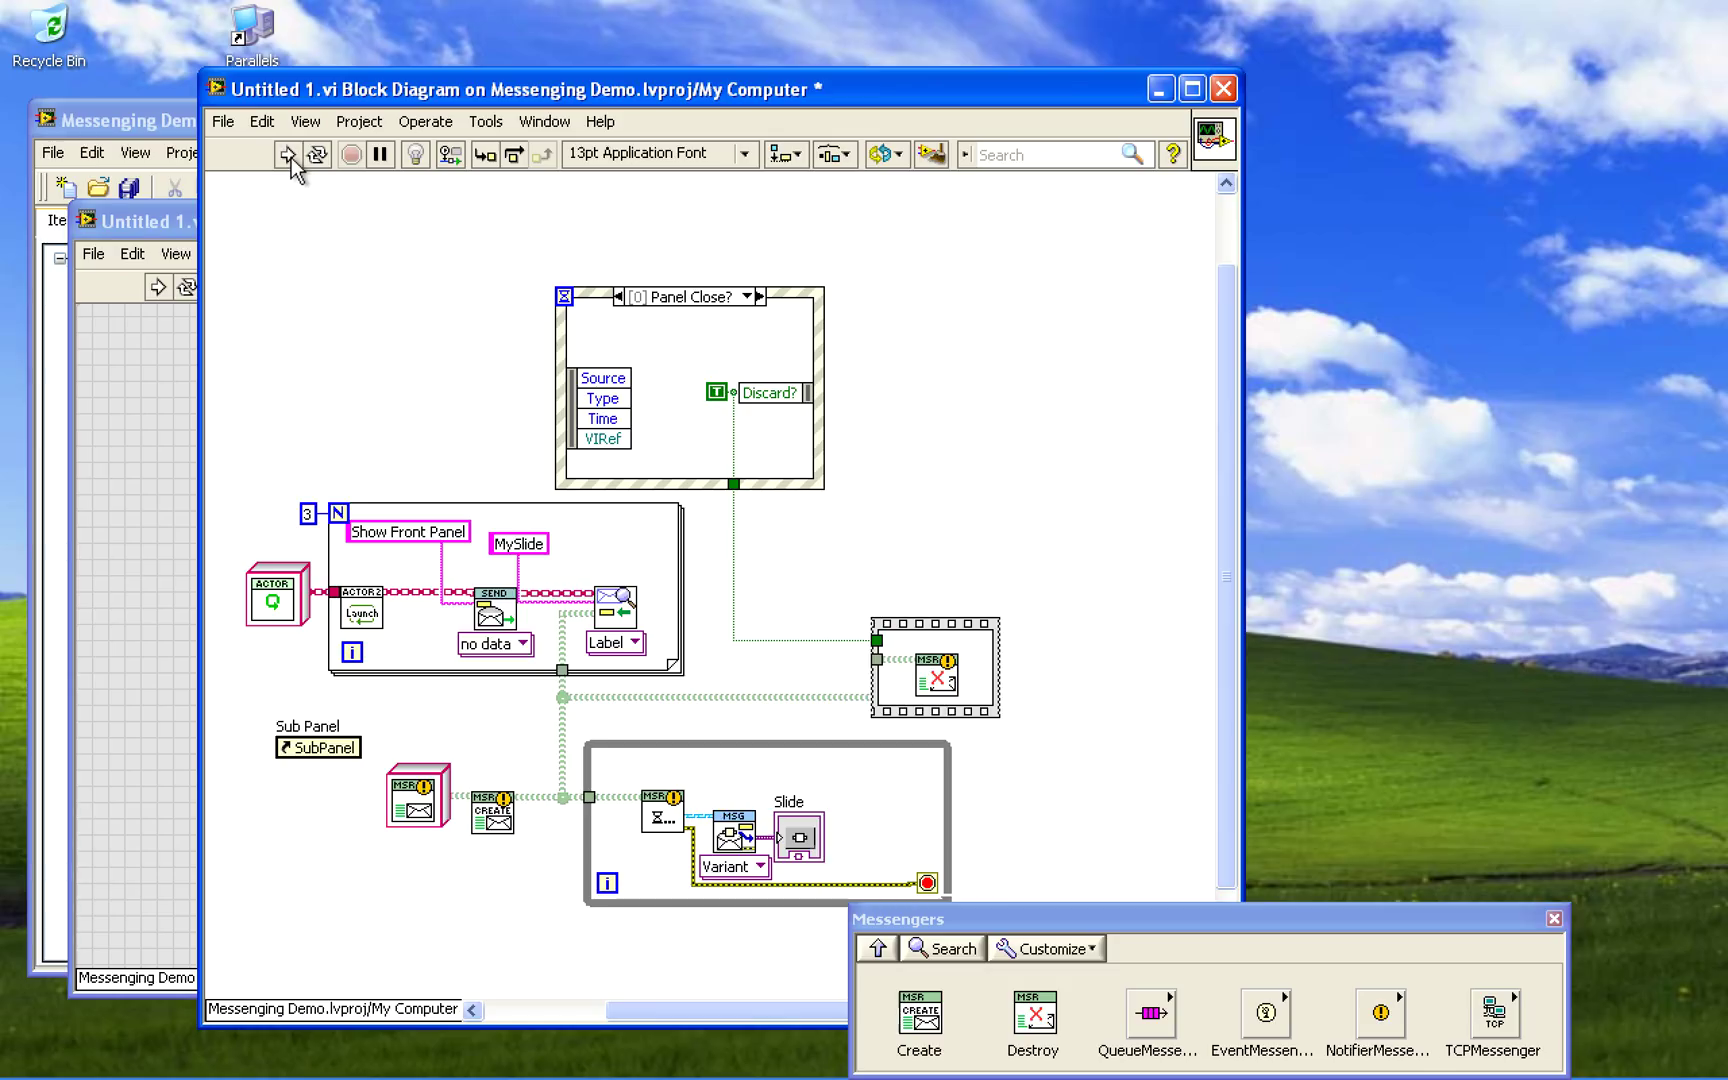
Run the launcher and raise two clones' sliders to about 6
{"action": "left_click", "coordinate": [289, 153]}
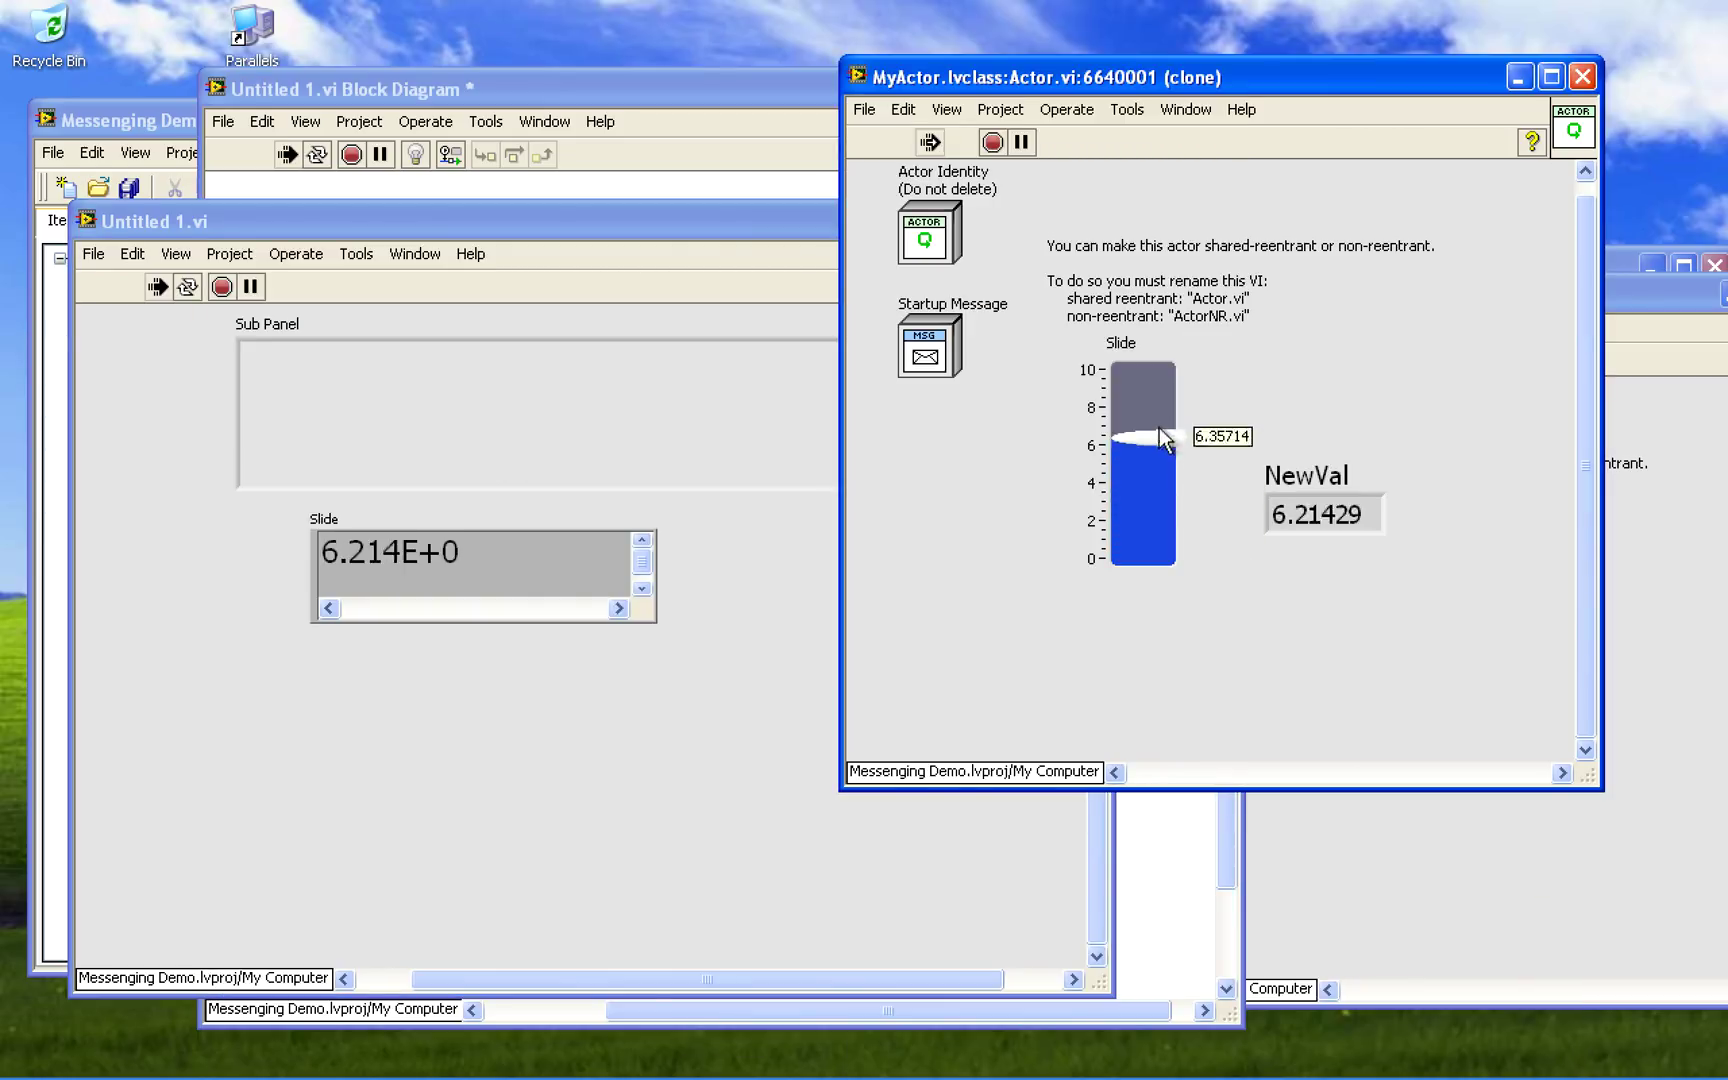
{"action": "left_click_drag", "start_coordinate": [1152, 441], "coordinate": [1152, 510]}
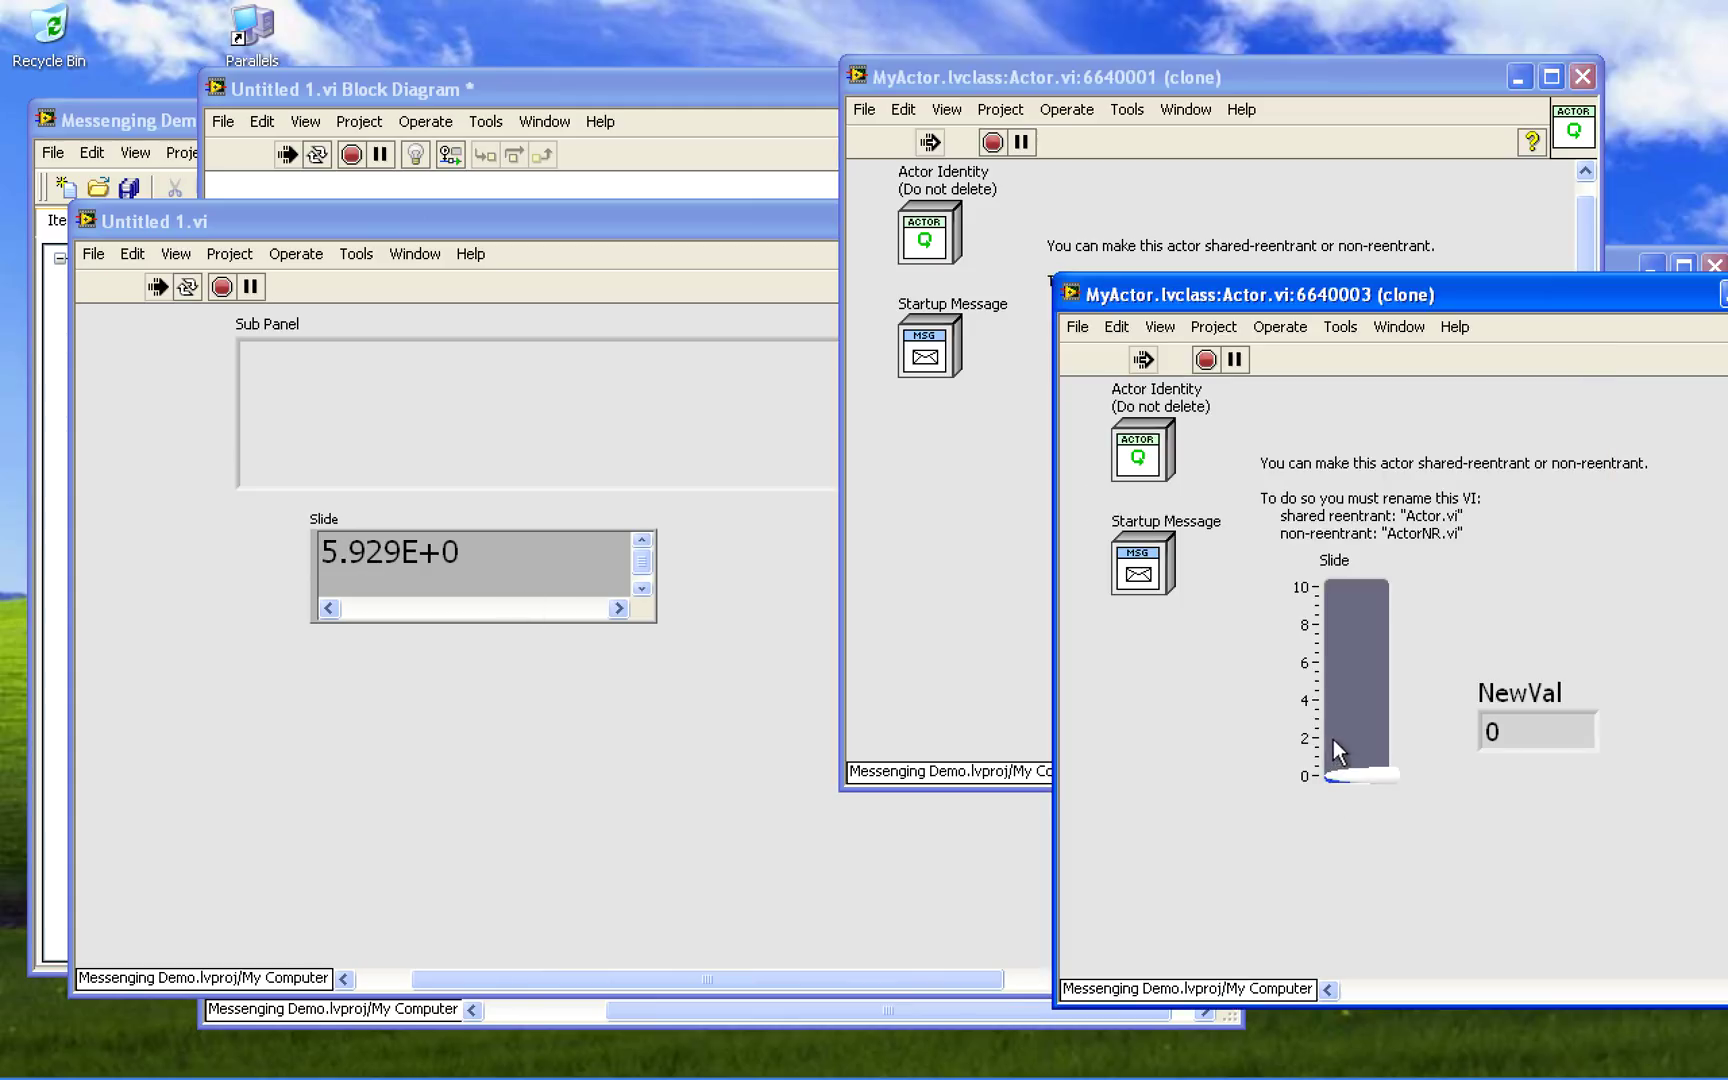
{"action": "left_click_drag", "start_coordinate": [1352, 769], "coordinate": [1352, 665]}
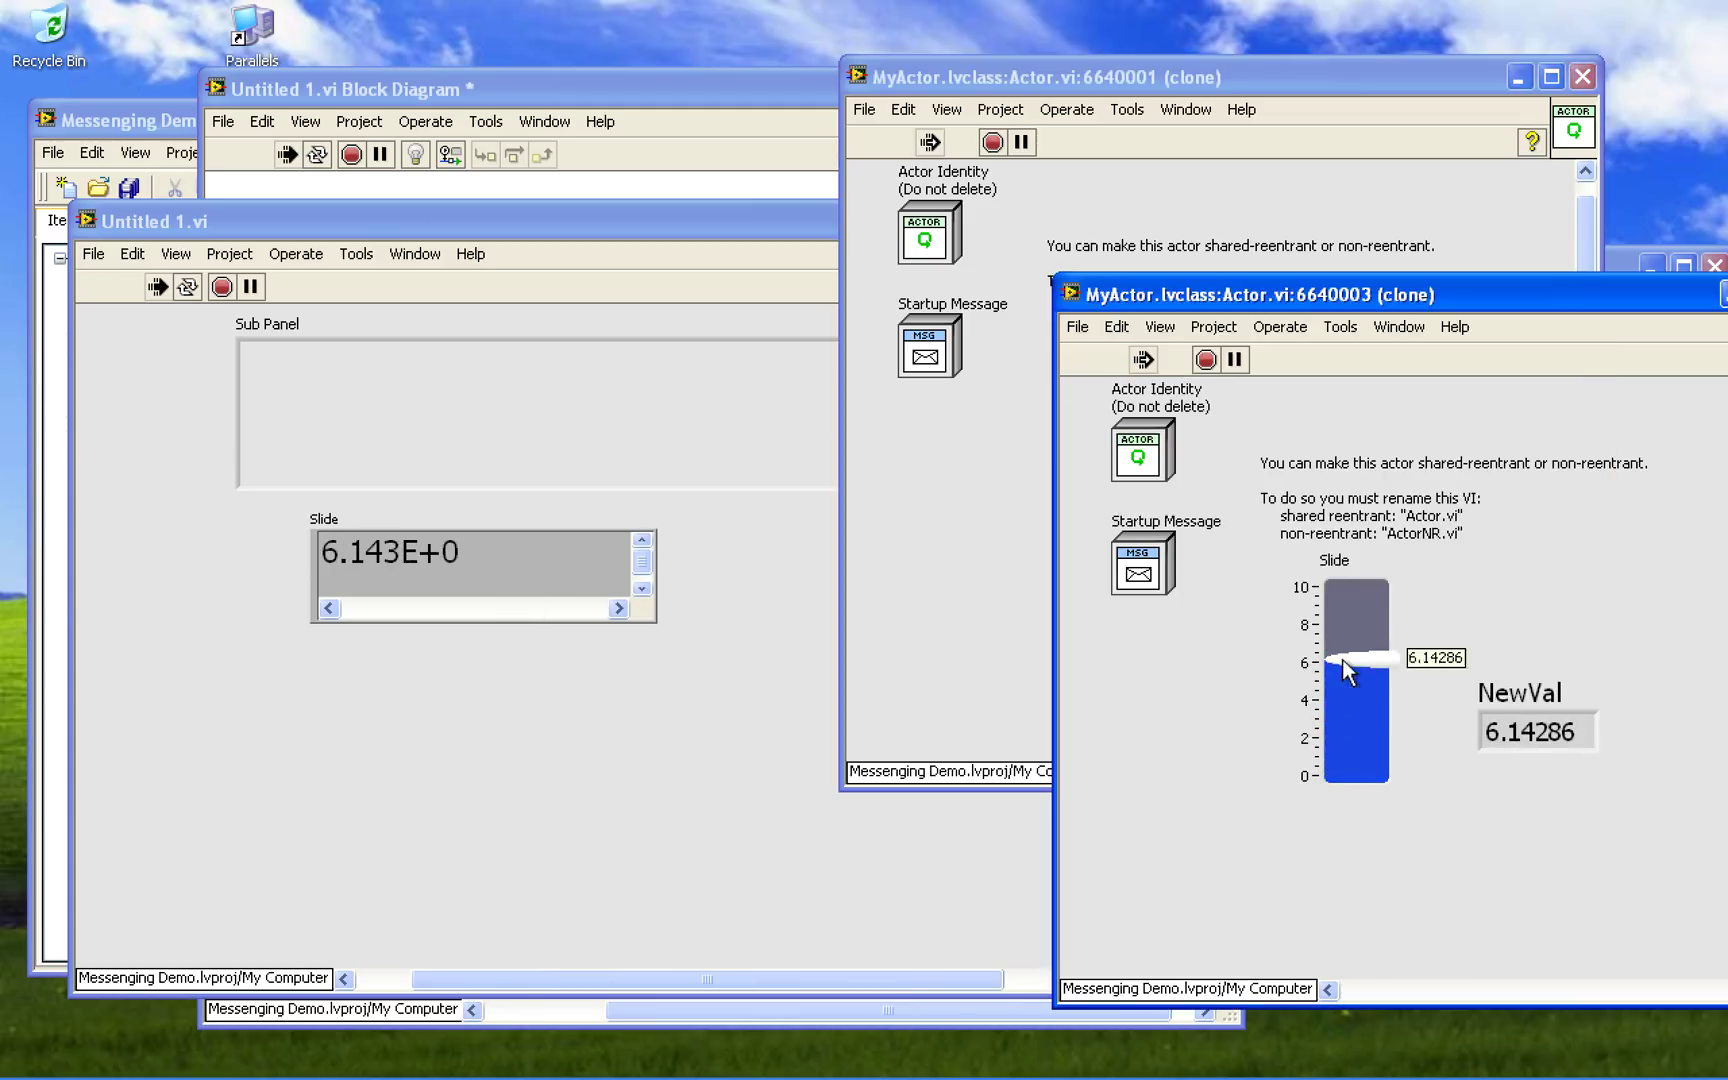